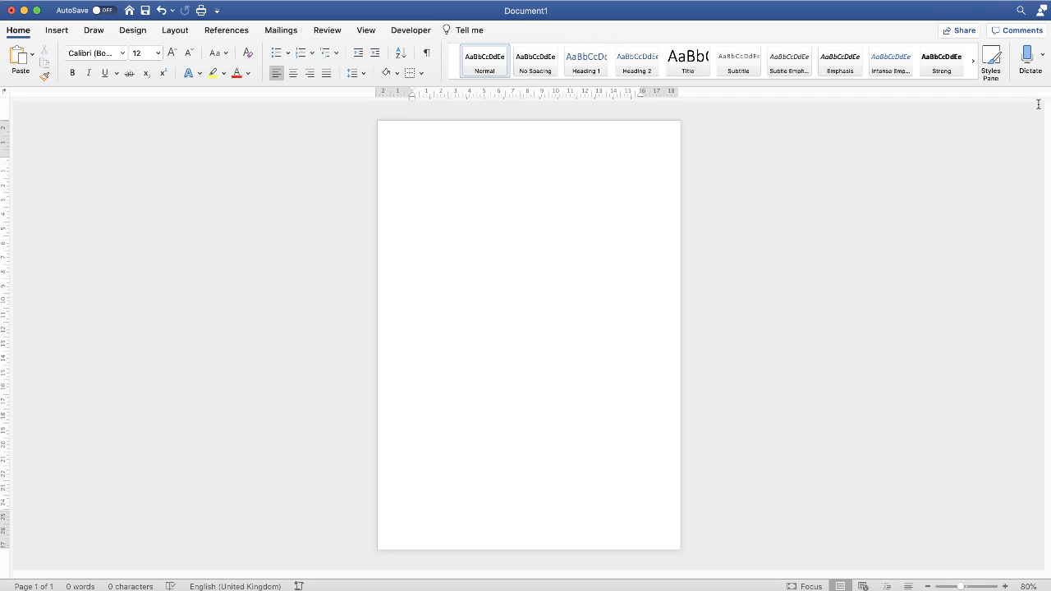
Insert a single-cell table at the top of the blank page from the Insert menu.
left_click(414, 161)
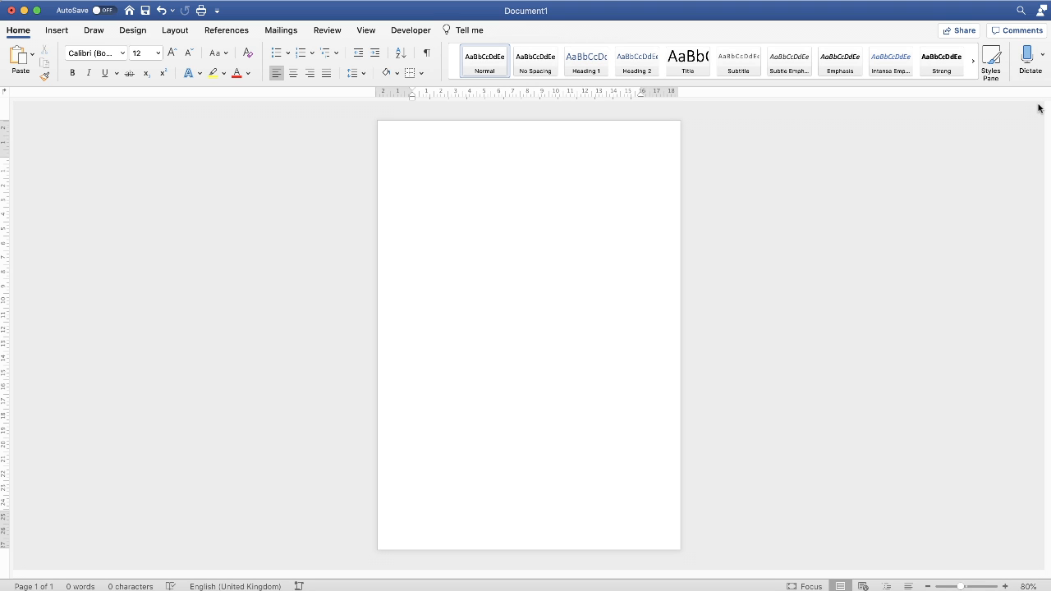
left_click(414, 160)
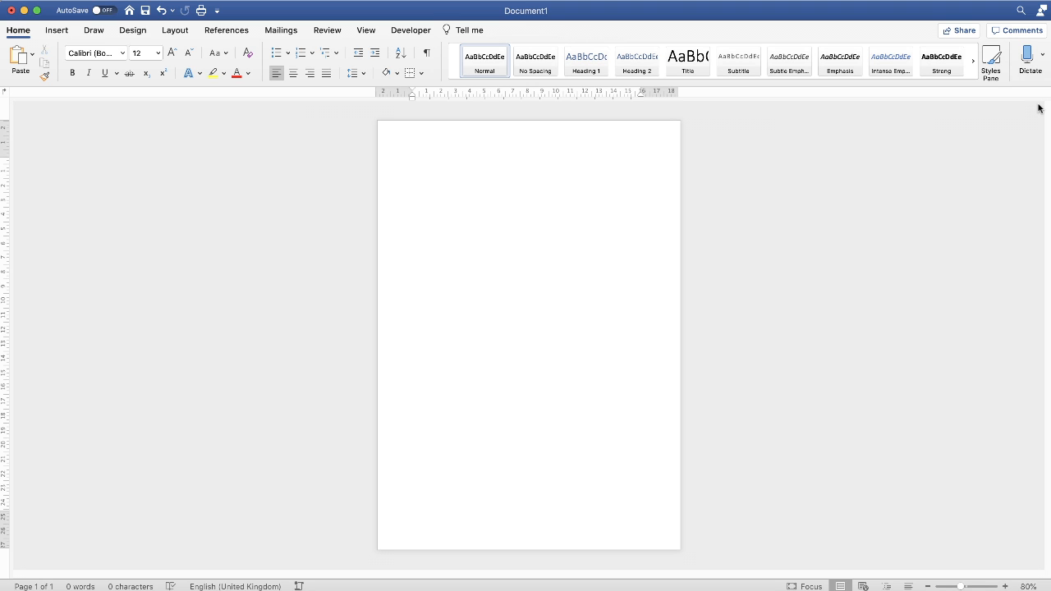
left_click(414, 160)
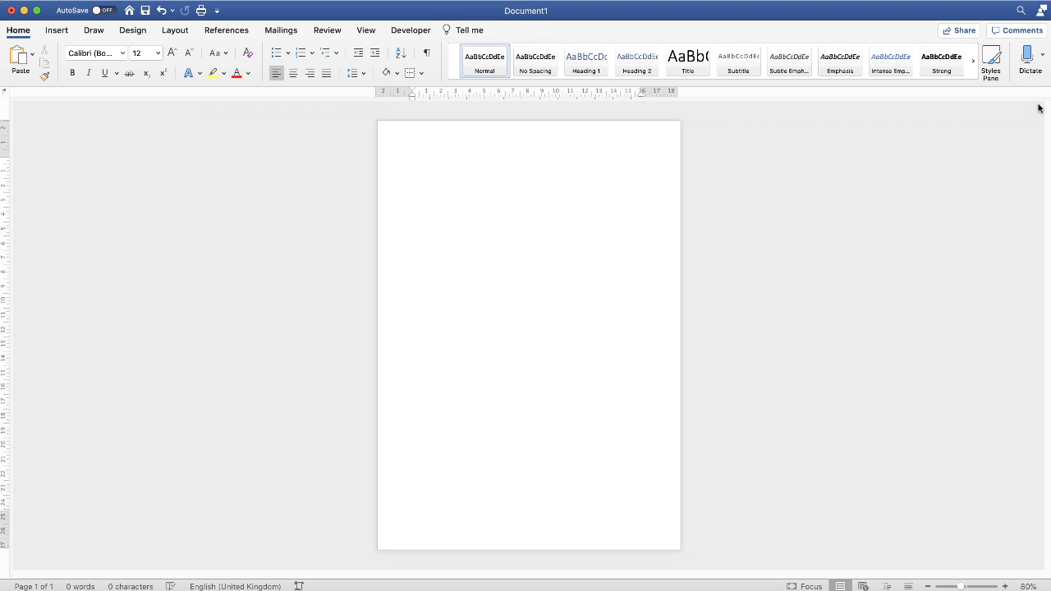
left_click(414, 161)
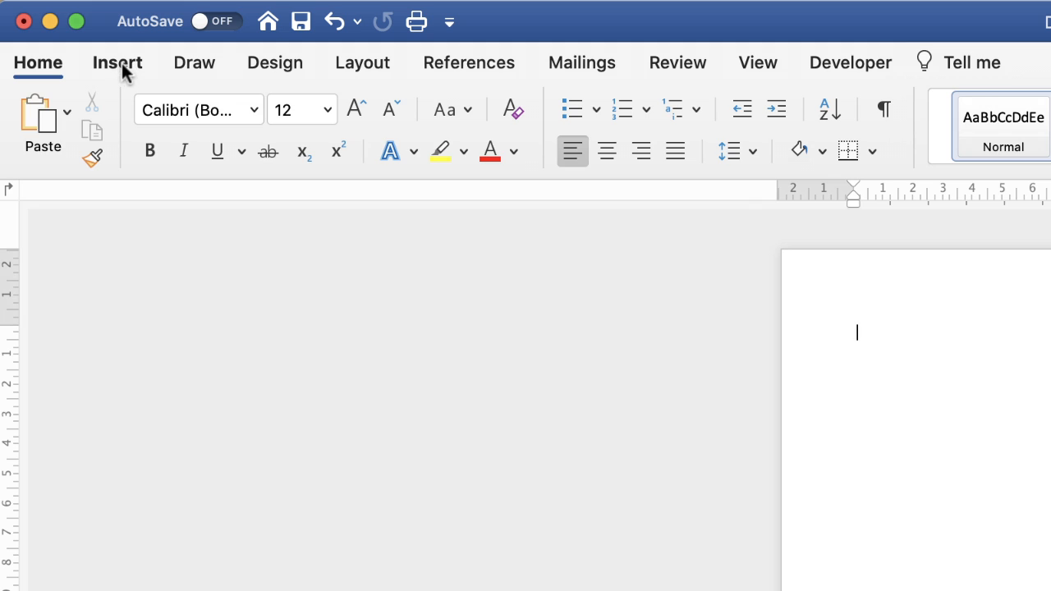
left_click(116, 63)
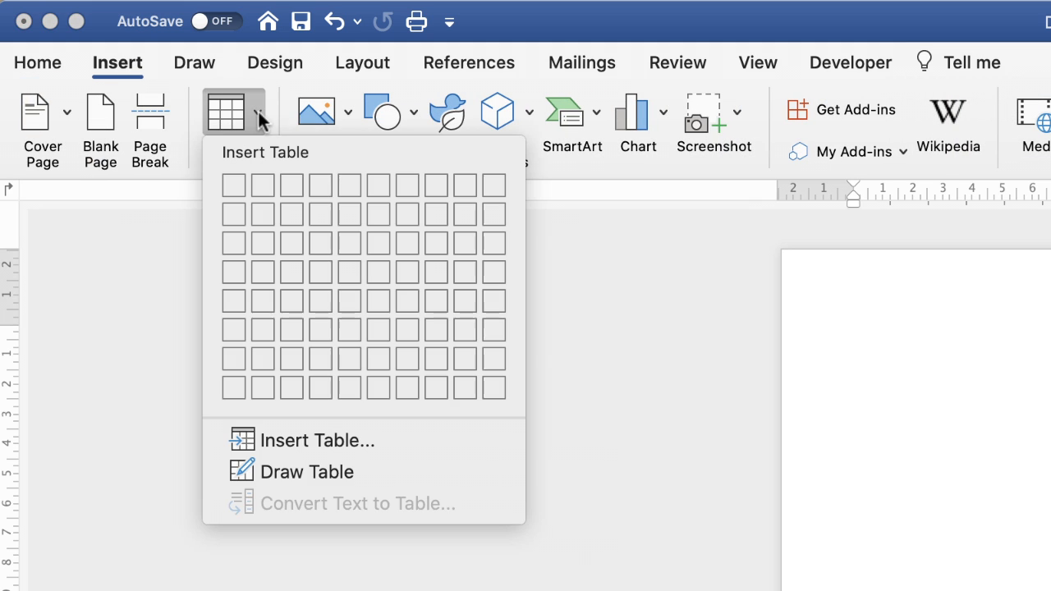
mouse_move(233, 184)
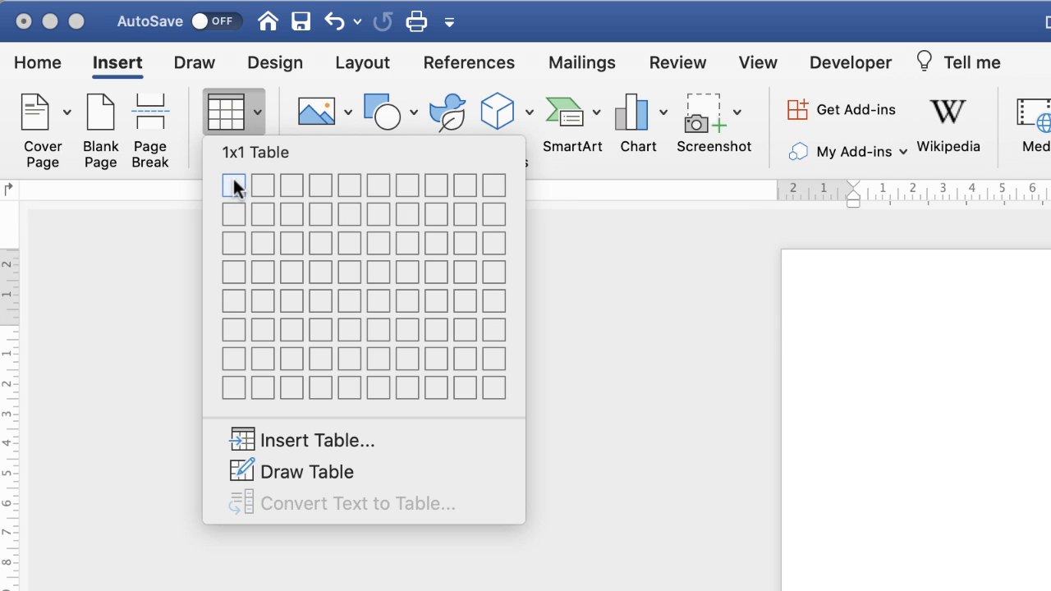
left_click(233, 185)
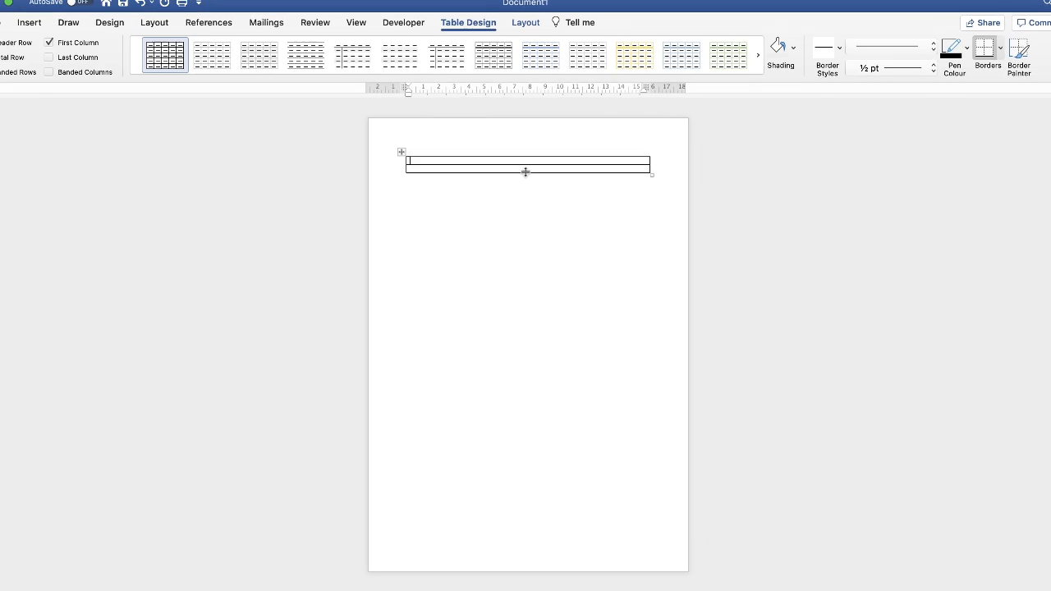
Drag the table's bottom border down so the lower row reaches the page bottom.
left_click_drag(526, 172, 525, 328)
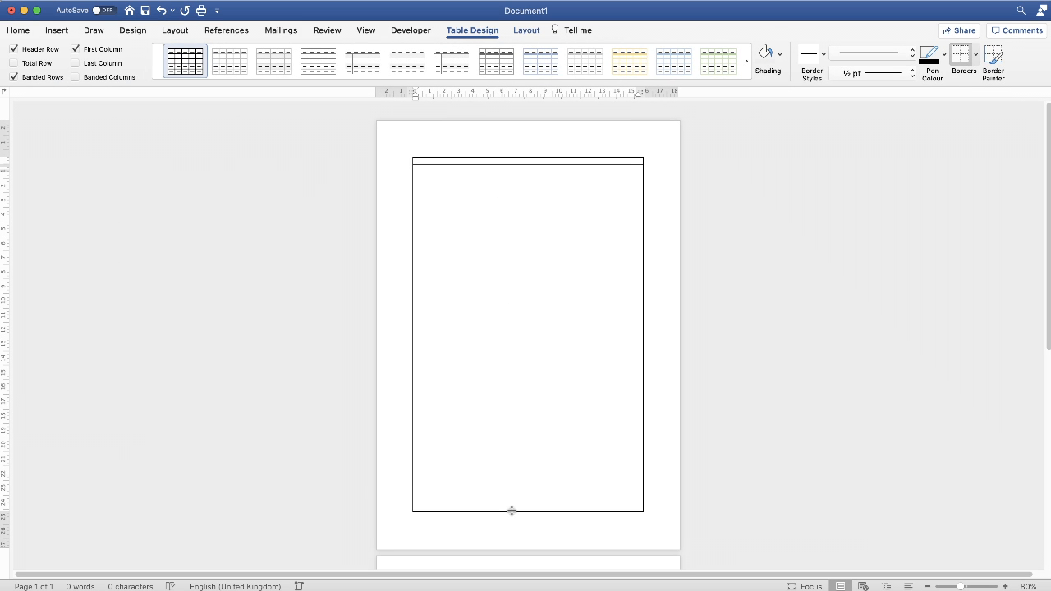
scroll("down", 3)
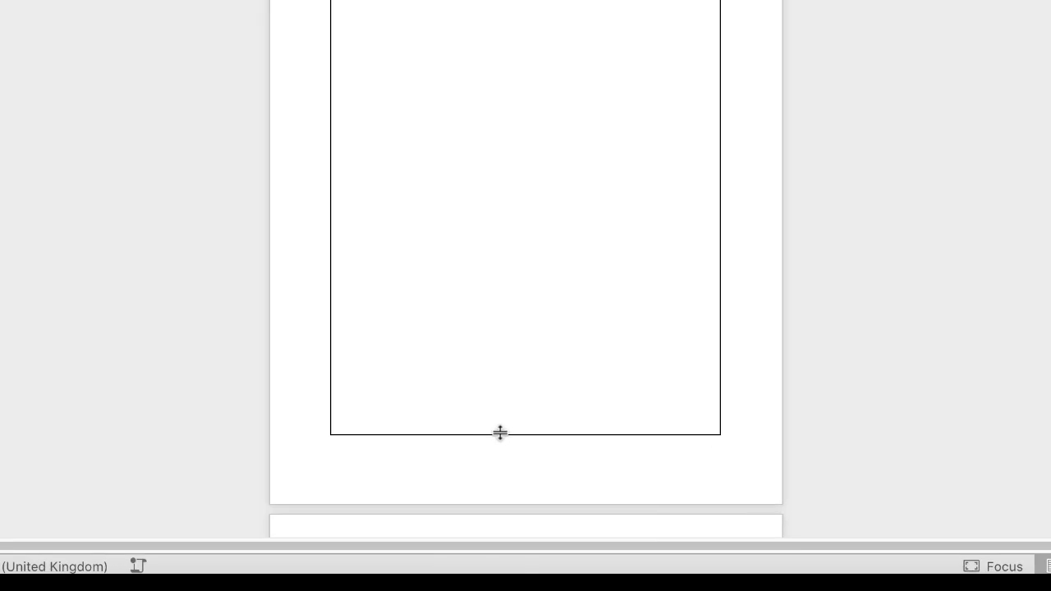
scroll("down", 3)
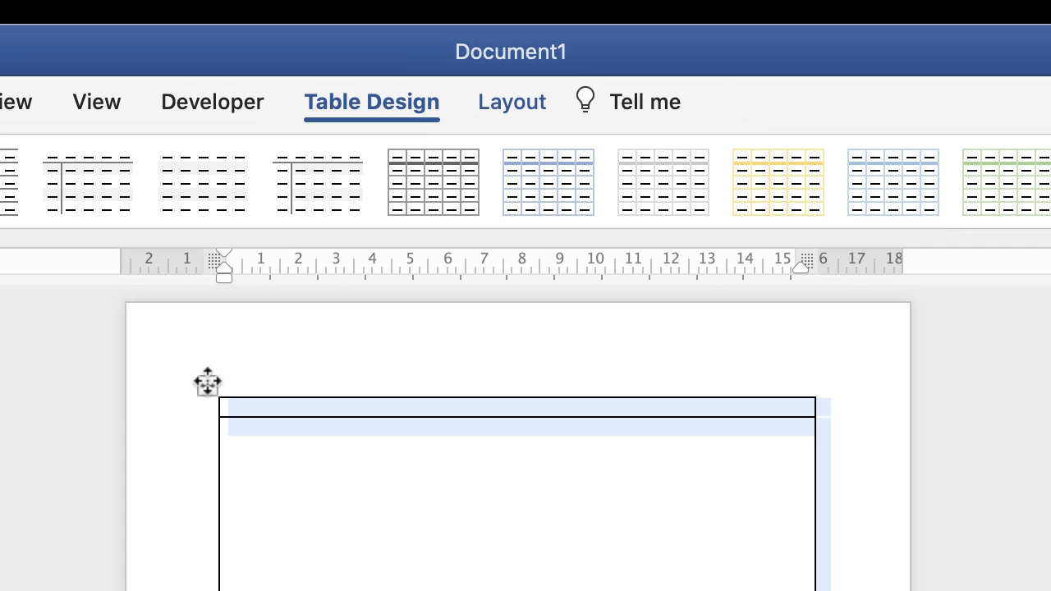
mouse_move(527, 101)
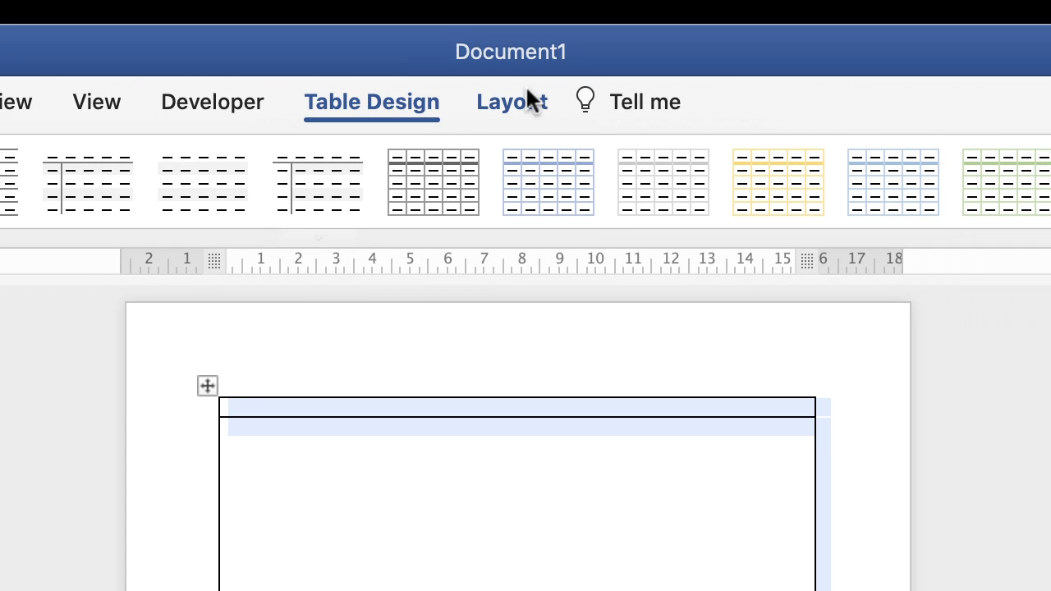
Select the page-filling table and display its table Layout options.
left_click(511, 101)
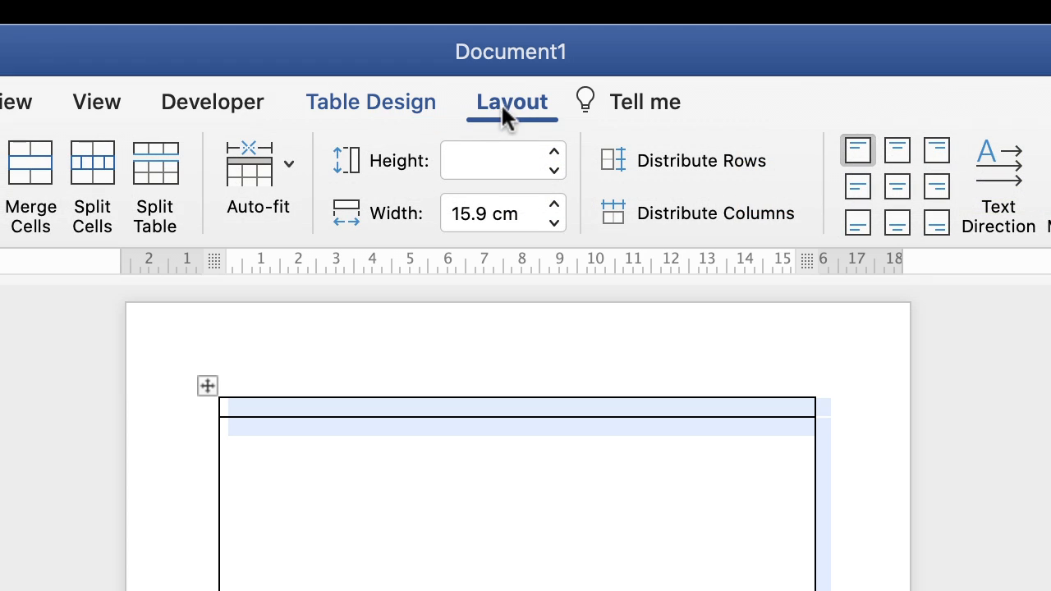
mouse_move(397, 115)
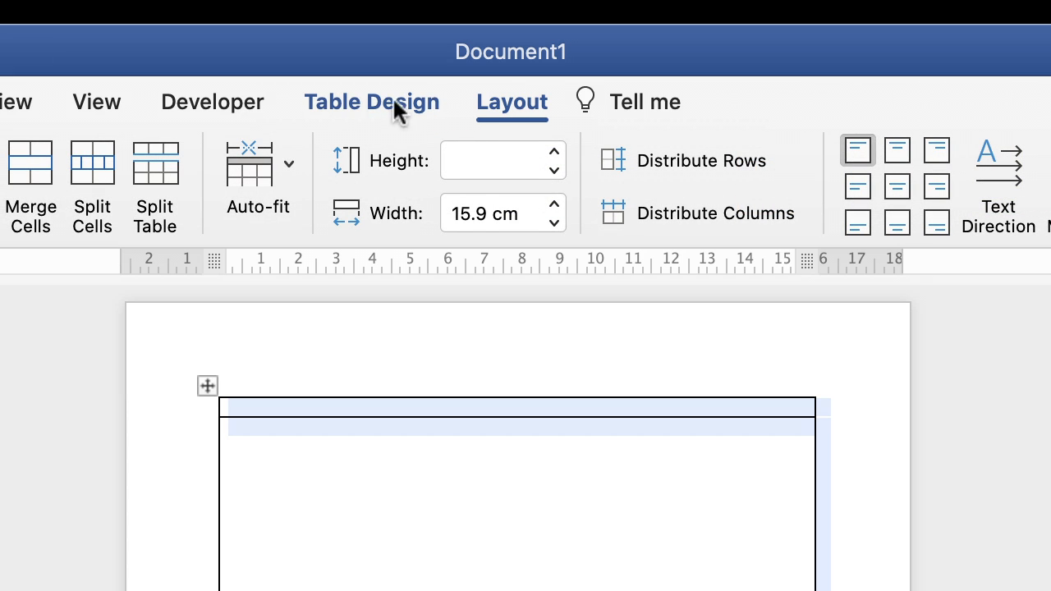
mouse_move(297, 414)
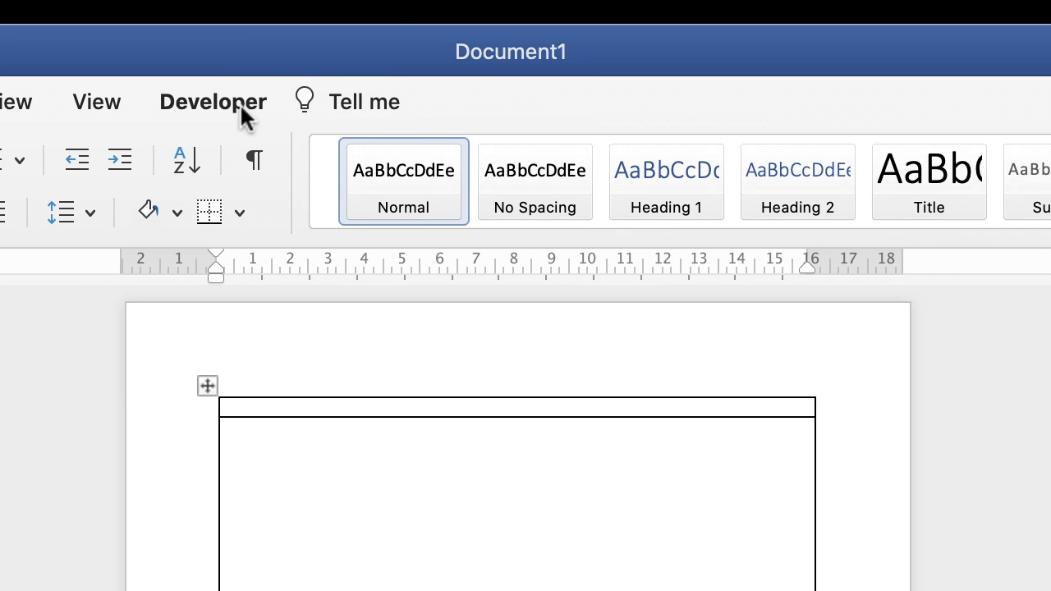
mouse_move(203, 392)
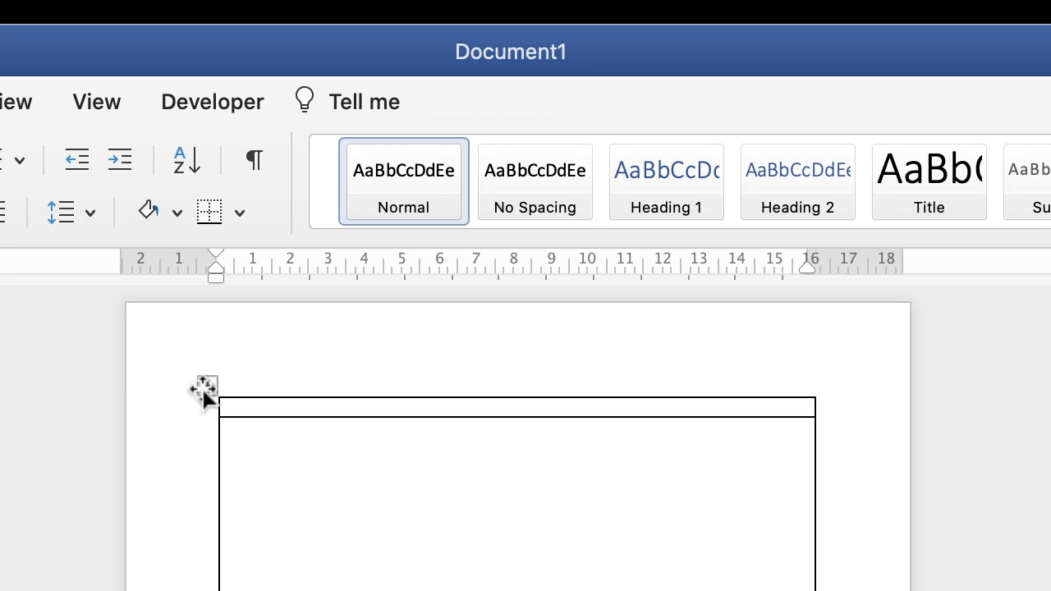
mouse_move(207, 398)
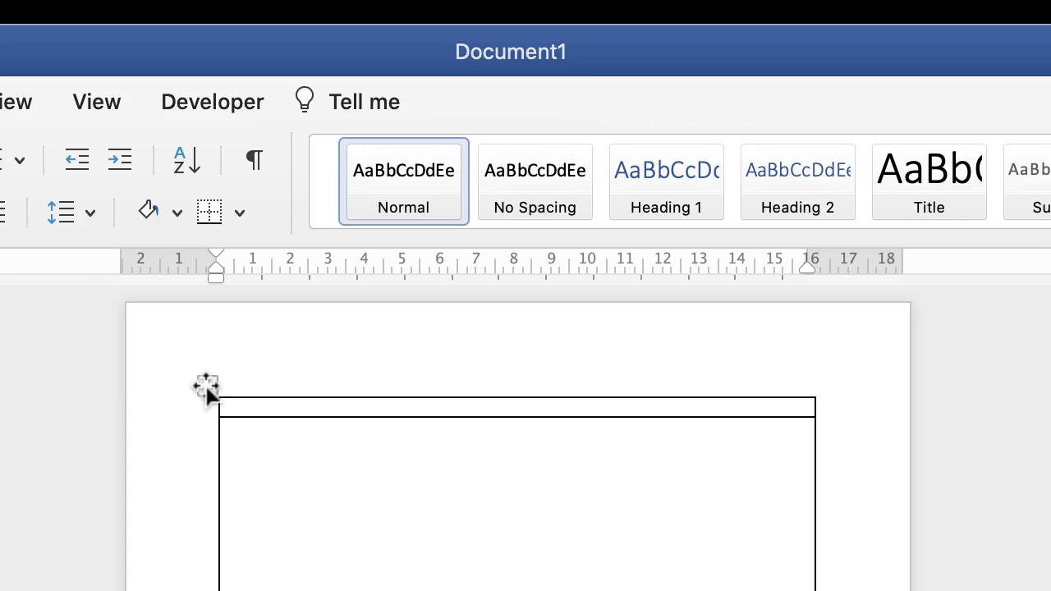
mouse_move(207, 386)
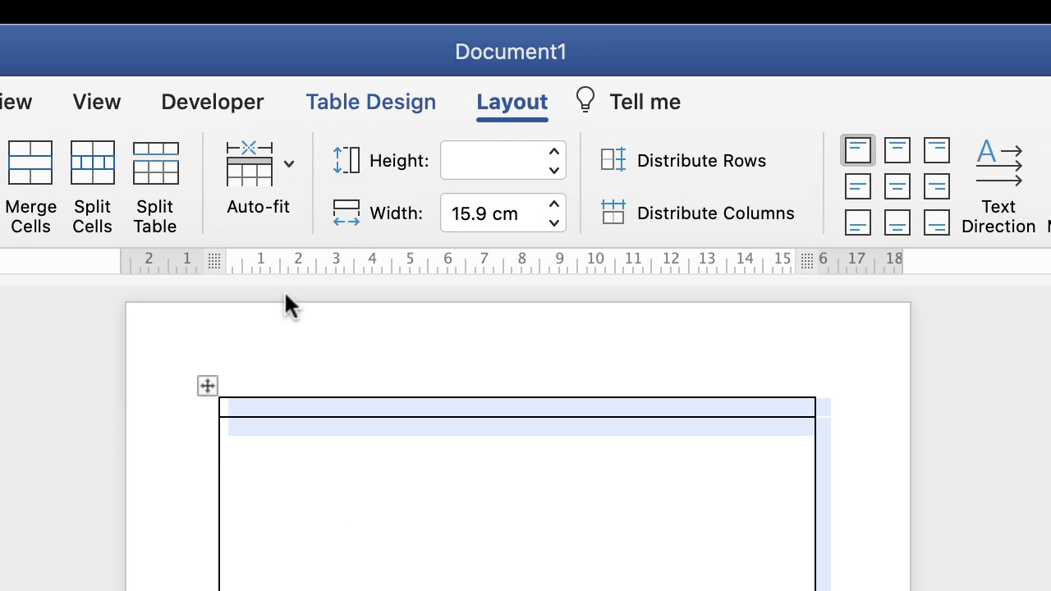
mouse_move(488, 123)
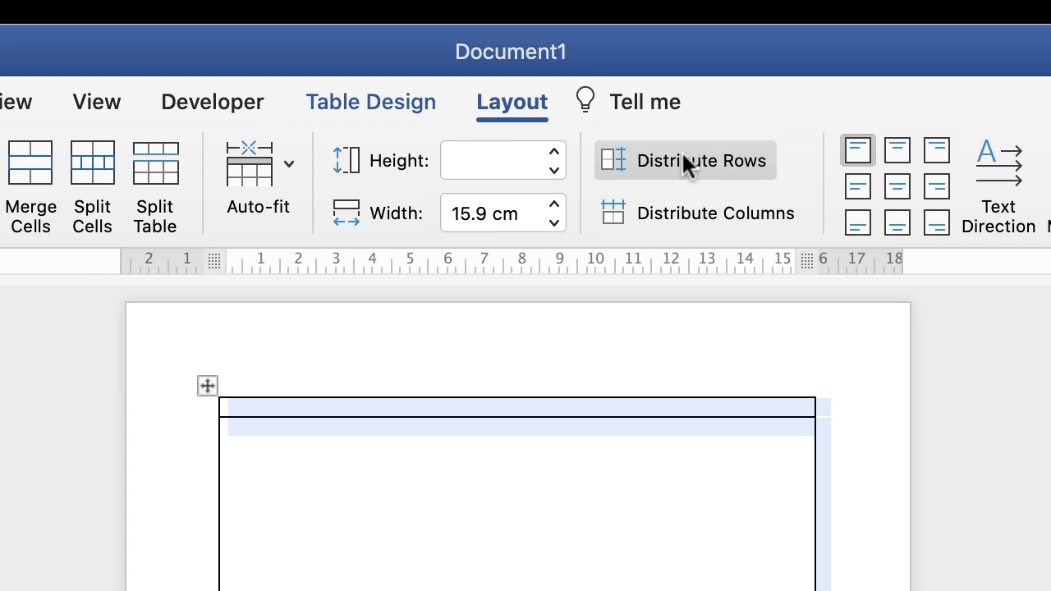
mouse_move(702, 164)
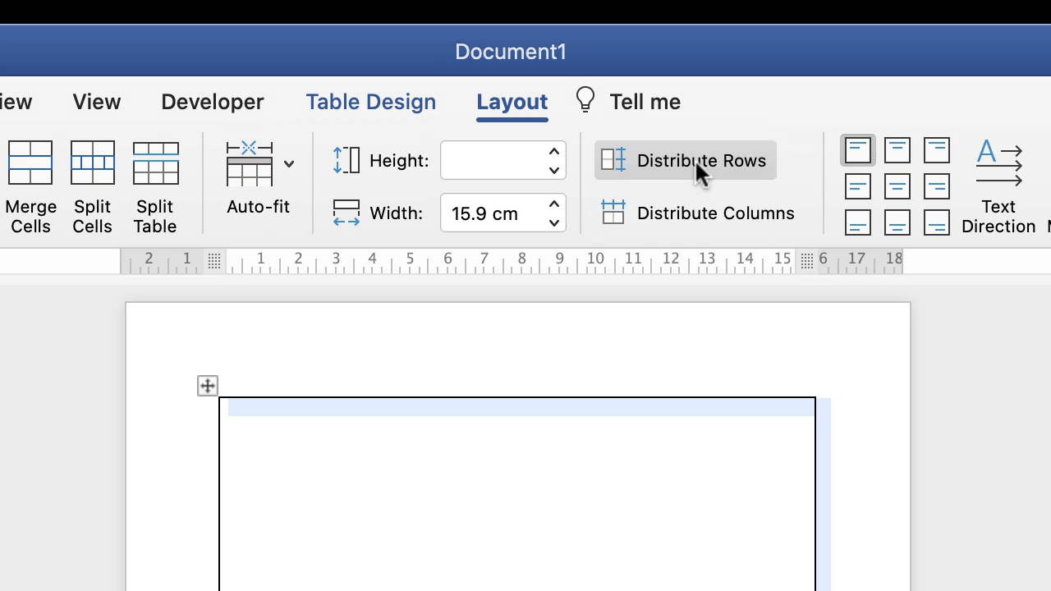
Distribute the rows evenly so each table row is half the page, then deselect.
left_click(700, 161)
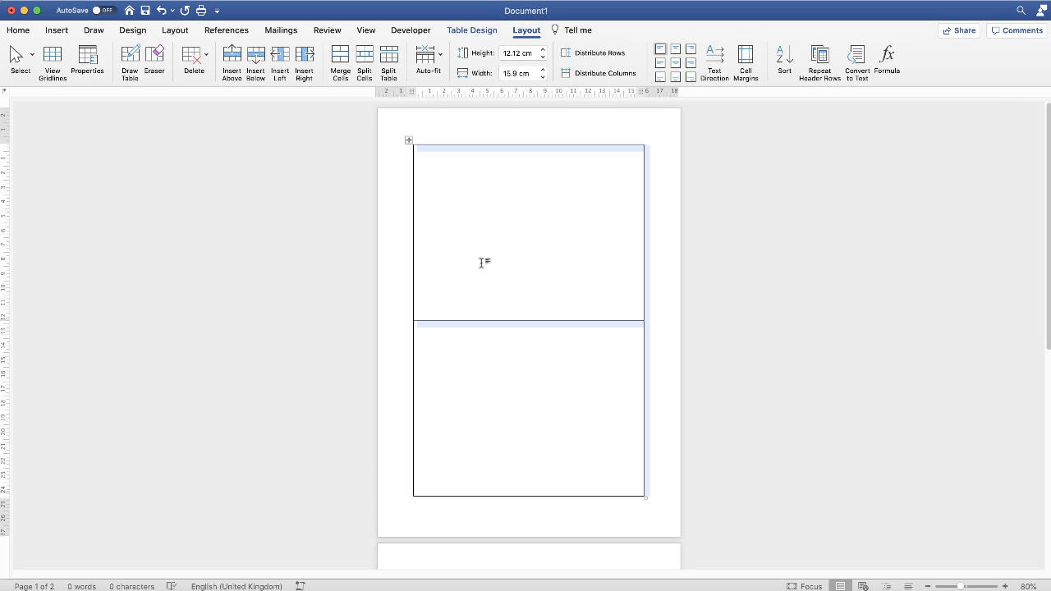
mouse_move(433, 319)
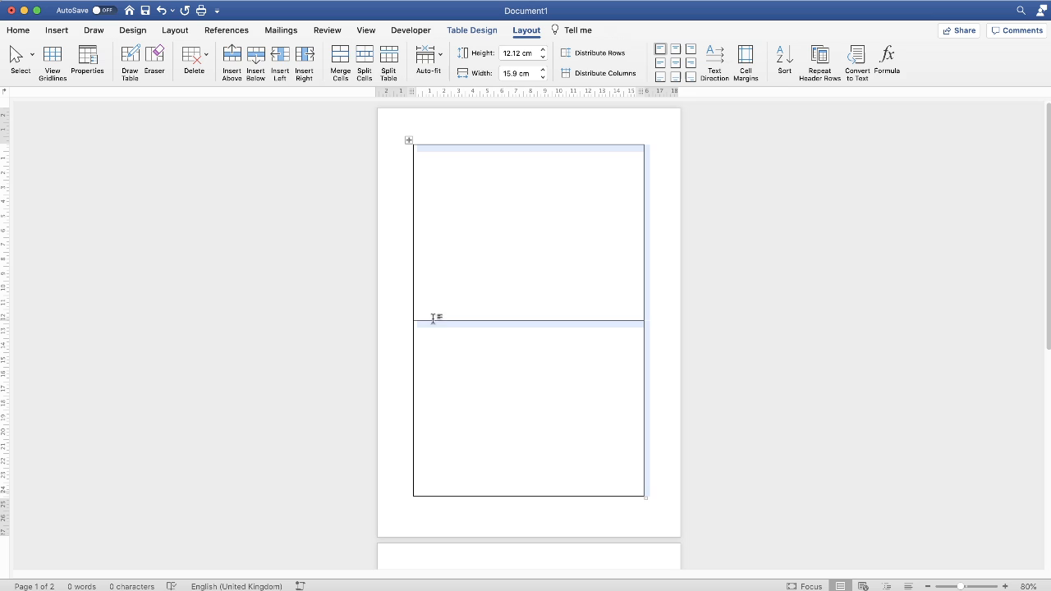
mouse_move(740, 330)
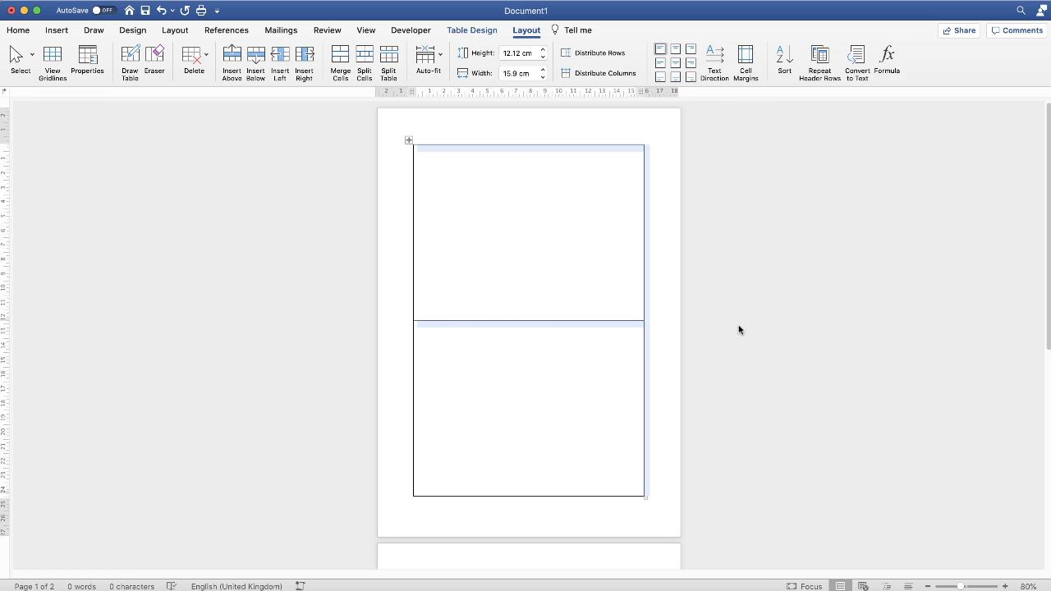
left_click(534, 181)
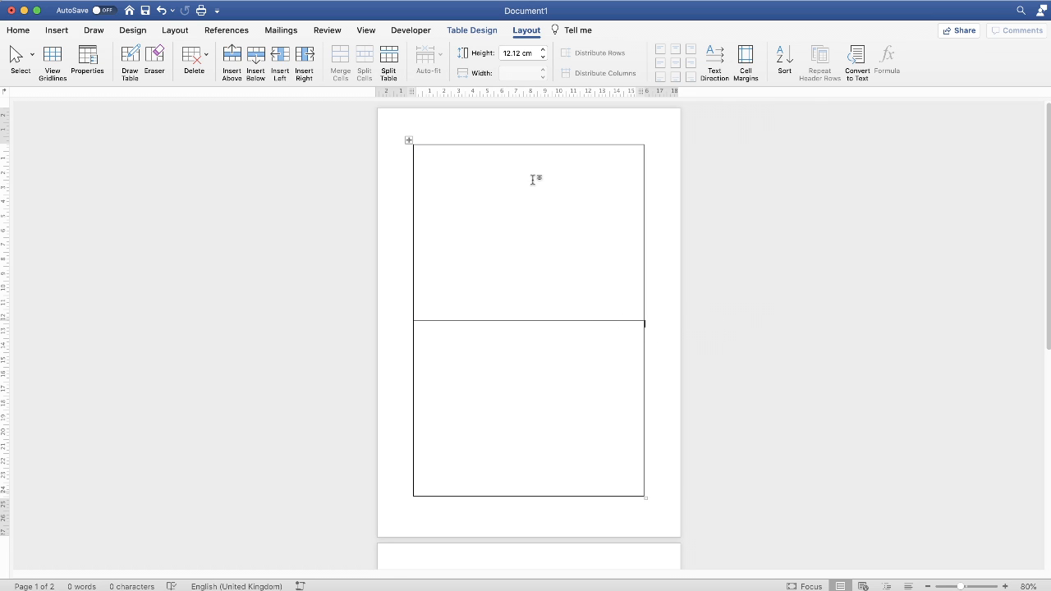
mouse_move(530, 180)
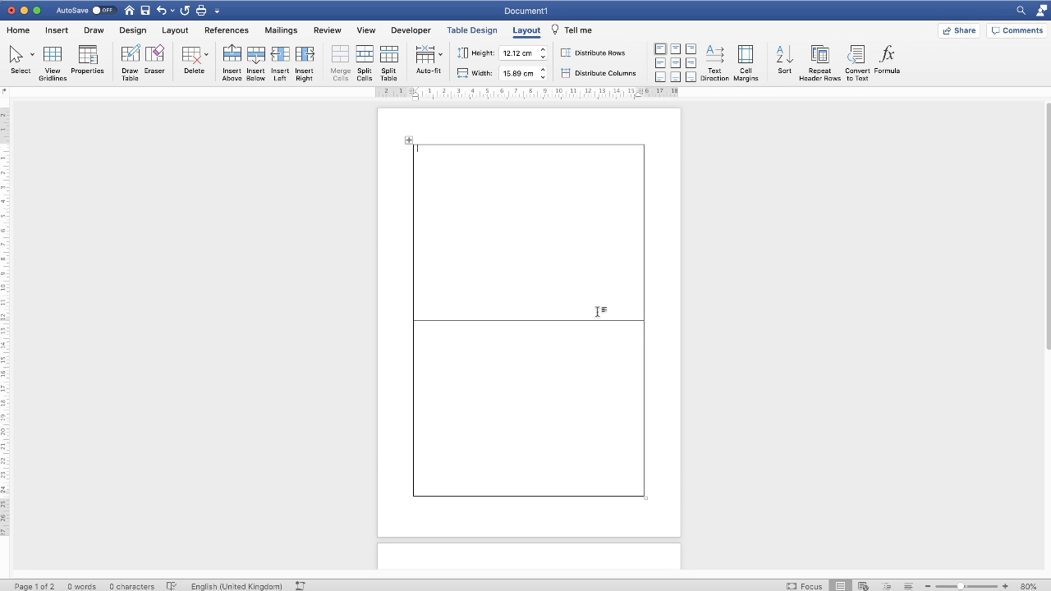
mouse_move(466, 171)
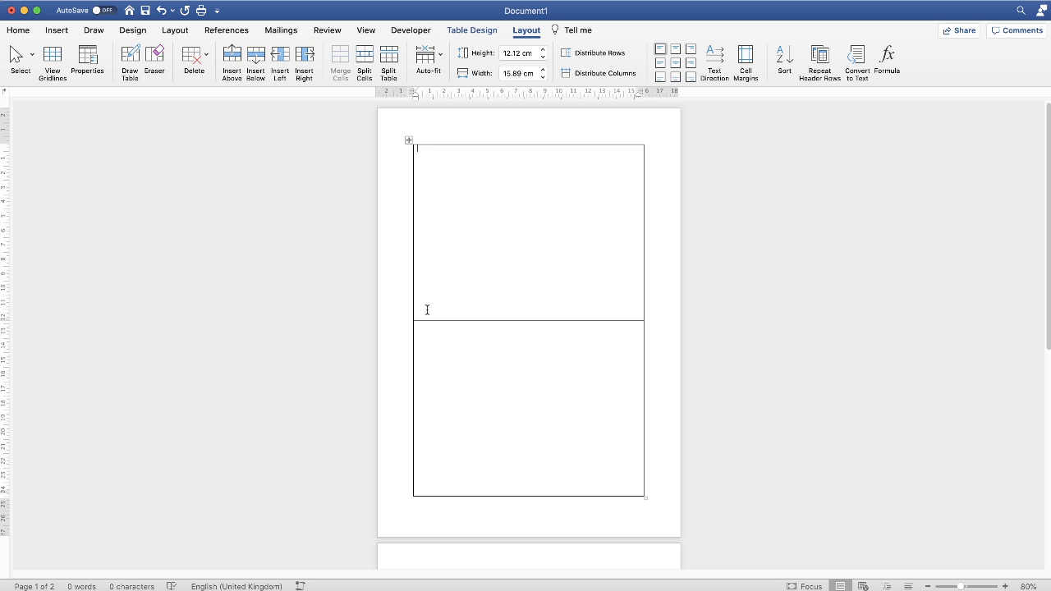
mouse_move(408, 142)
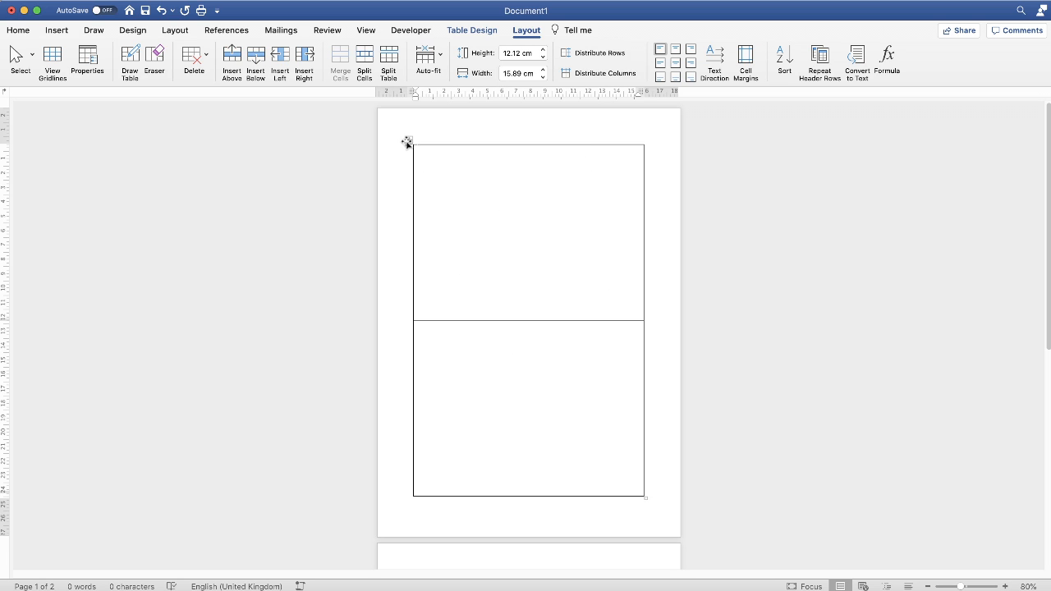
left_click(410, 141)
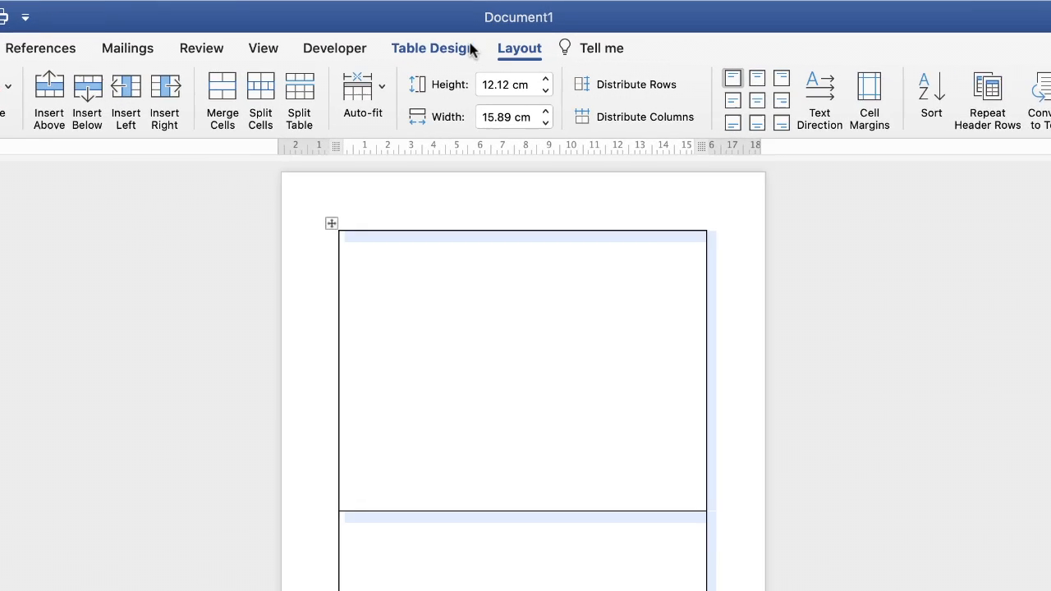
left_click(433, 47)
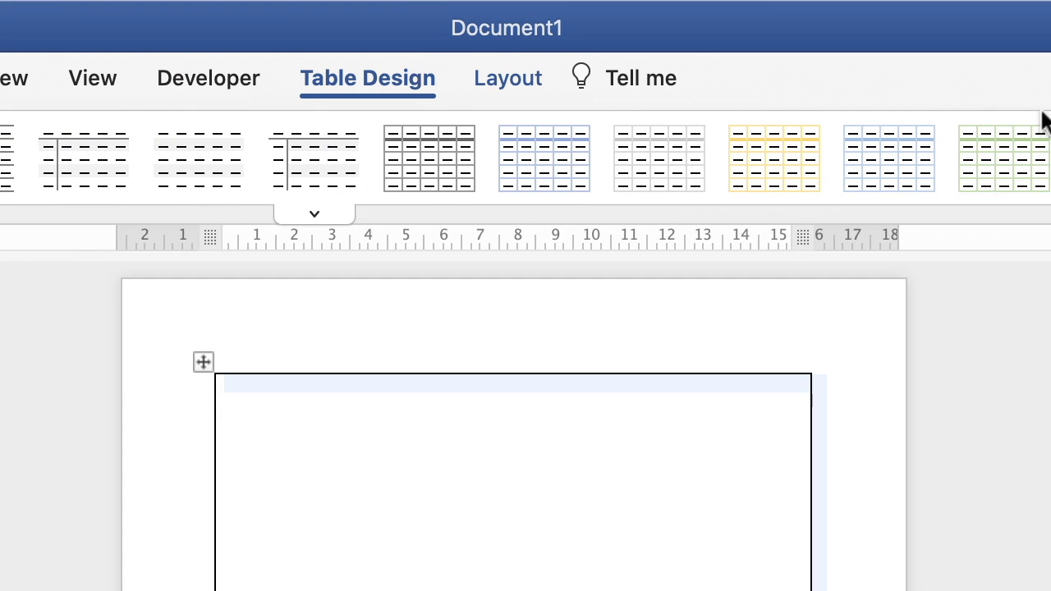
left_click(856, 139)
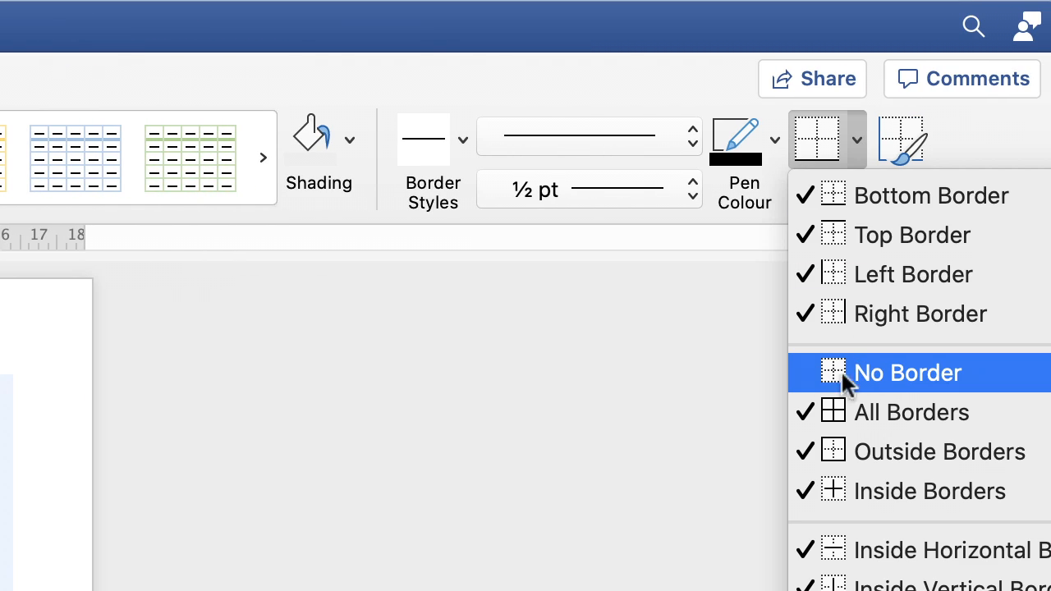
left_click(907, 372)
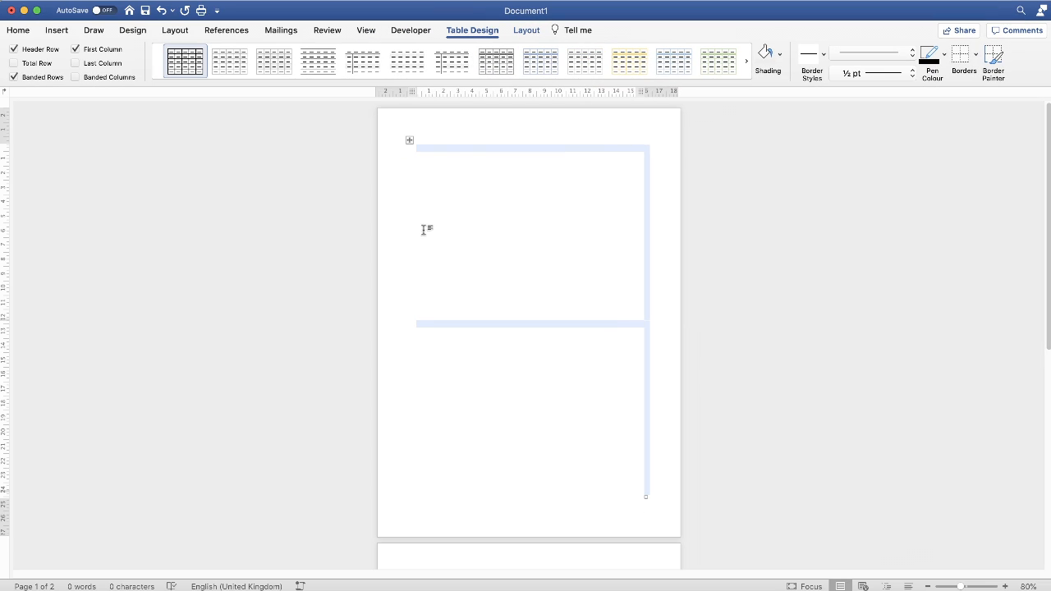
mouse_move(457, 196)
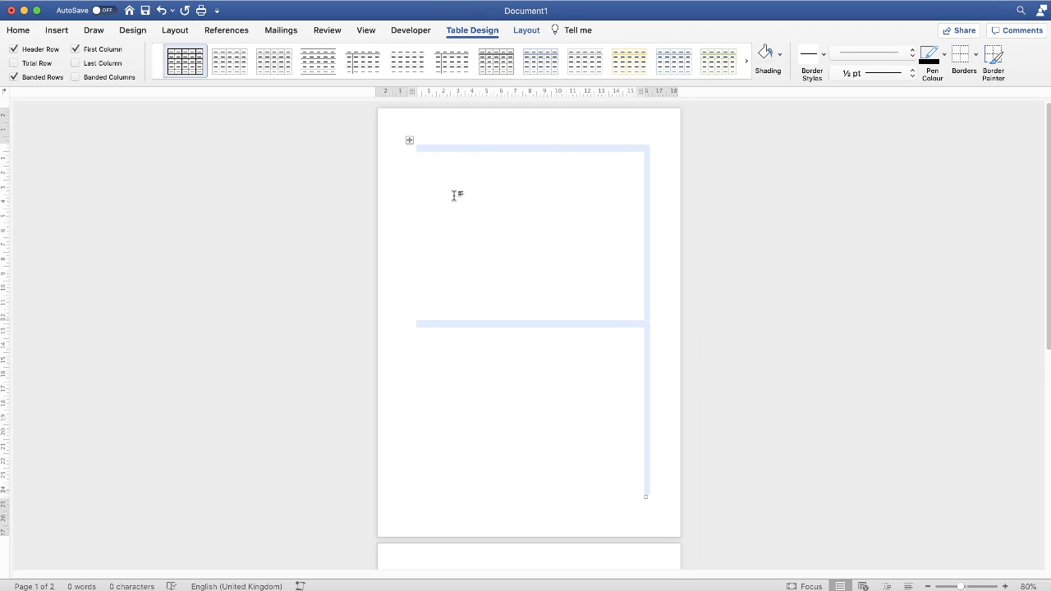
mouse_move(487, 220)
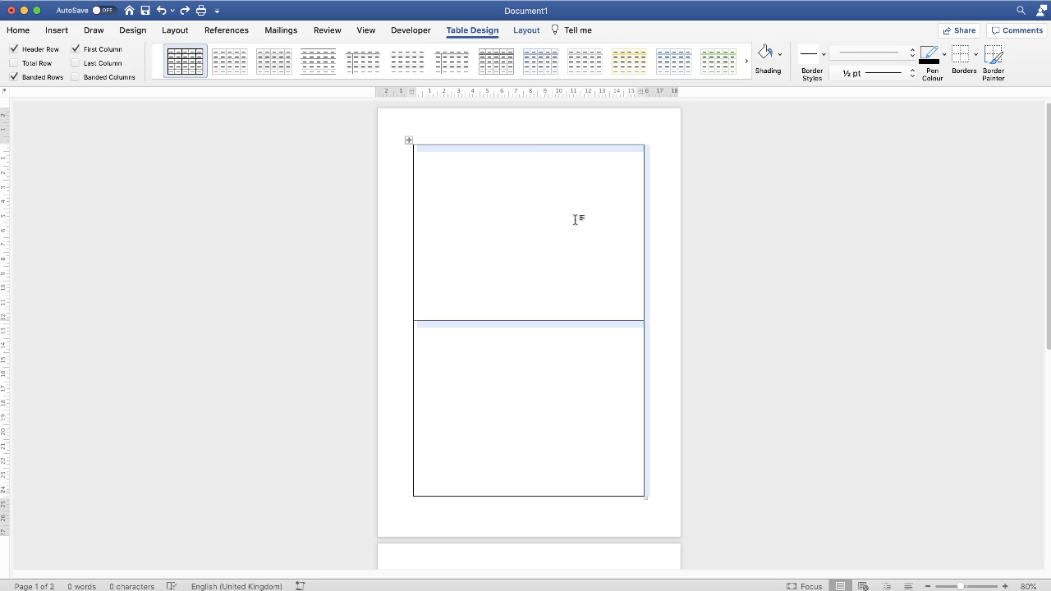
mouse_move(689, 215)
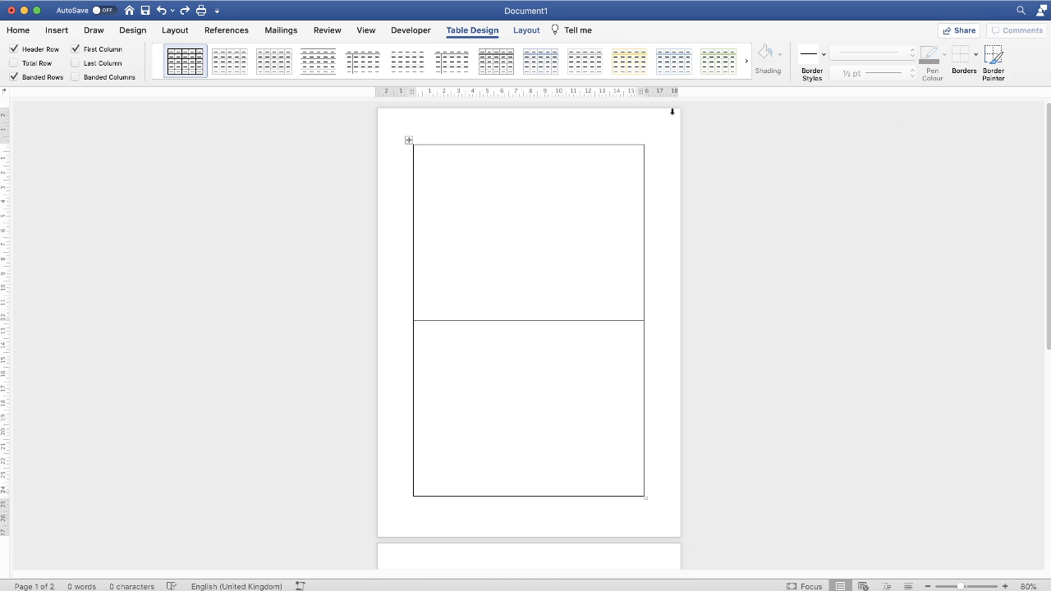
mouse_move(374, 111)
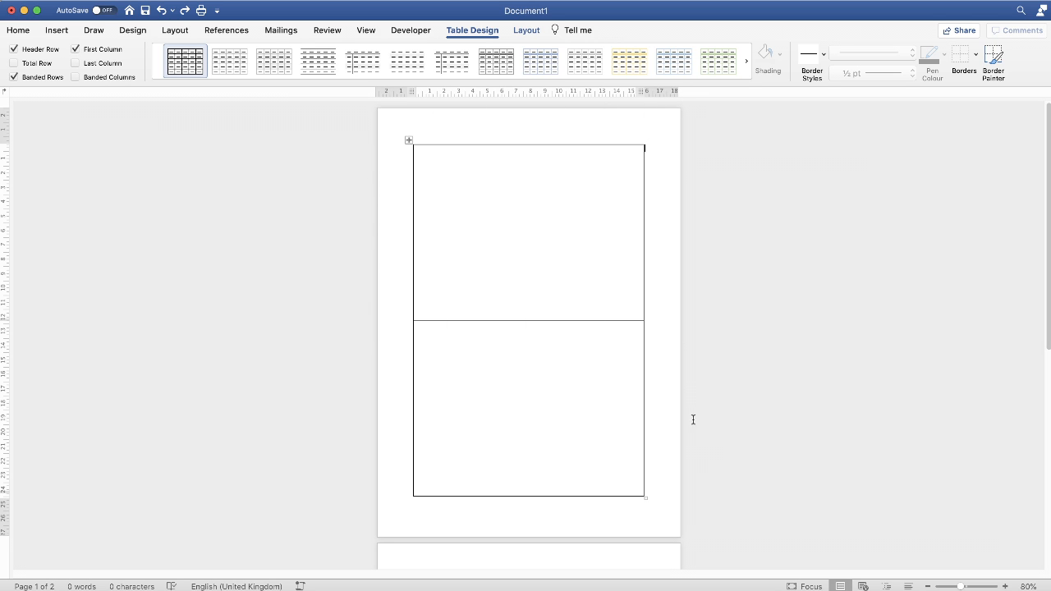
Draw a horizontal text box over the upper table row, spanning the full page width.
left_click(56, 31)
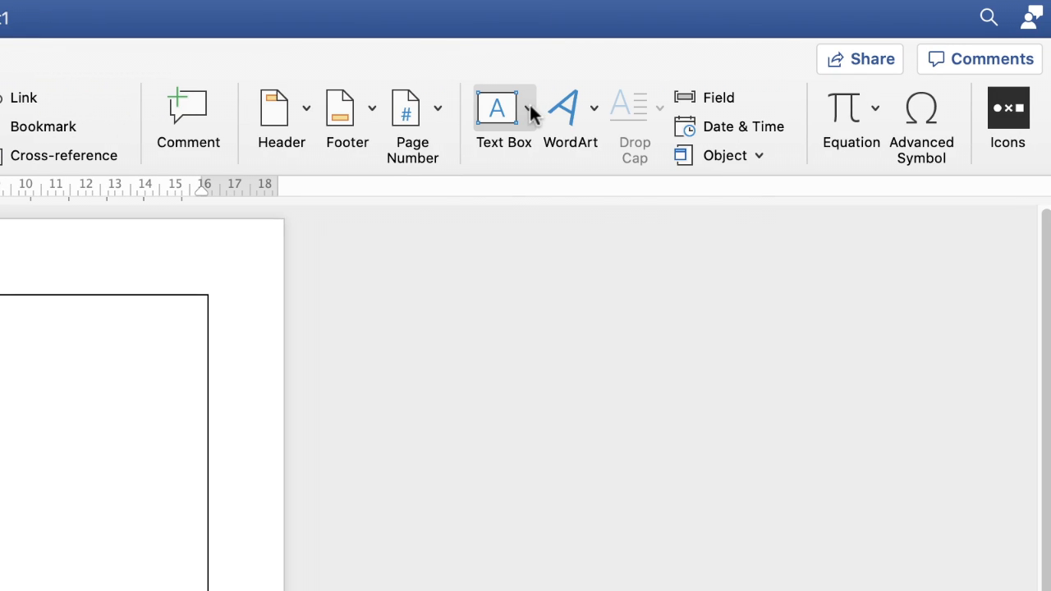
left_click(528, 107)
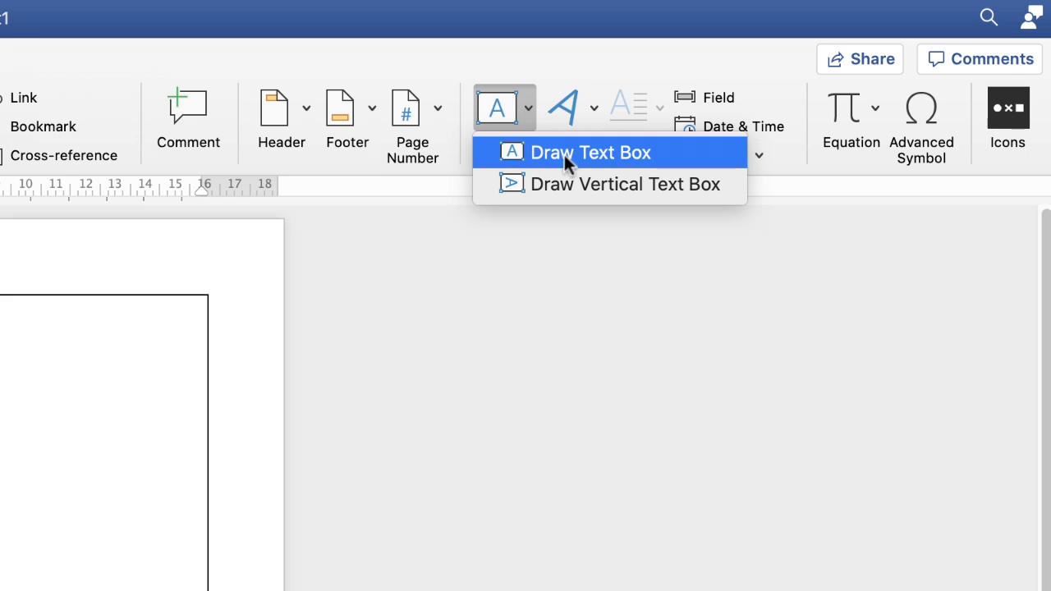
left_click(590, 152)
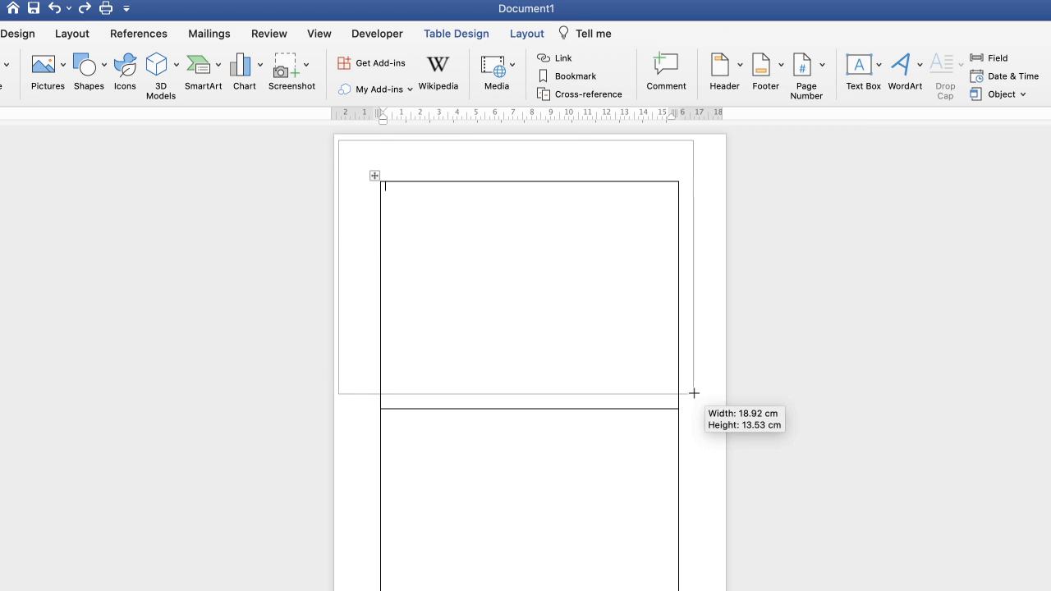
left_click_drag(694, 393, 717, 408)
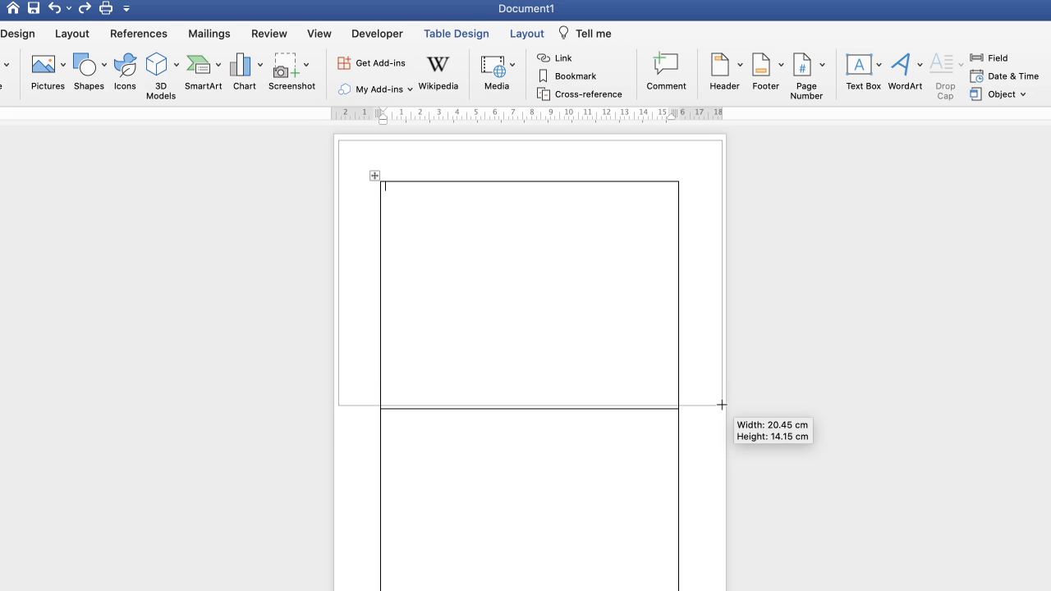
left_click_drag(721, 404, 721, 408)
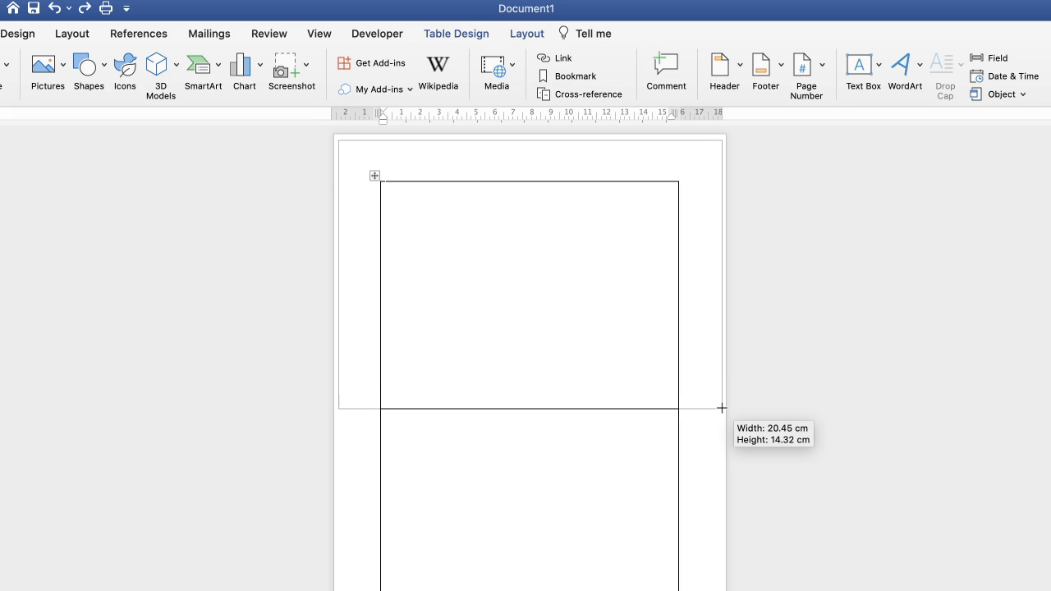
left_click_drag(722, 409, 722, 408)
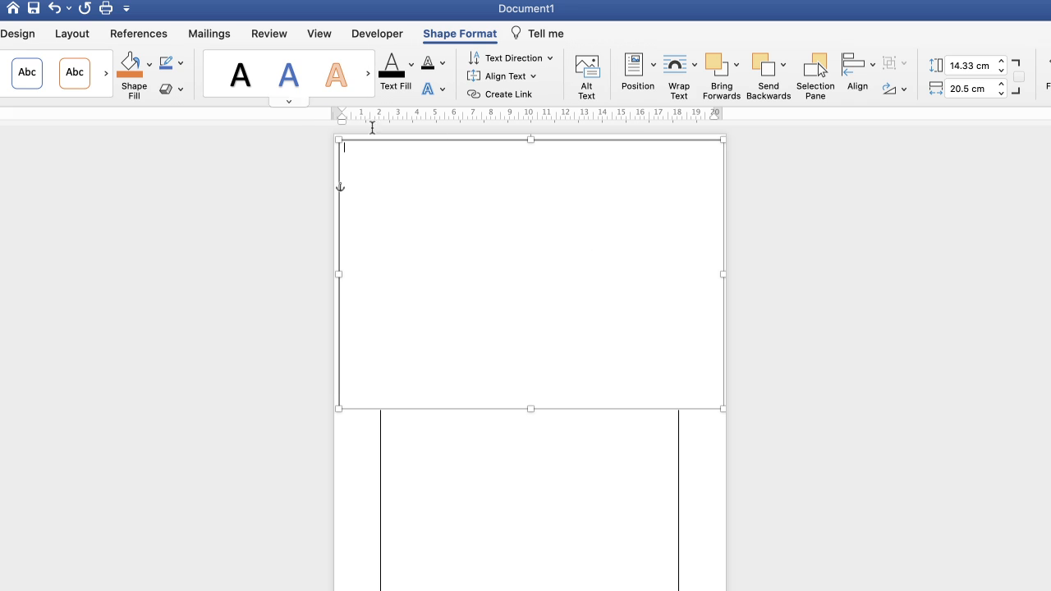
mouse_move(743, 283)
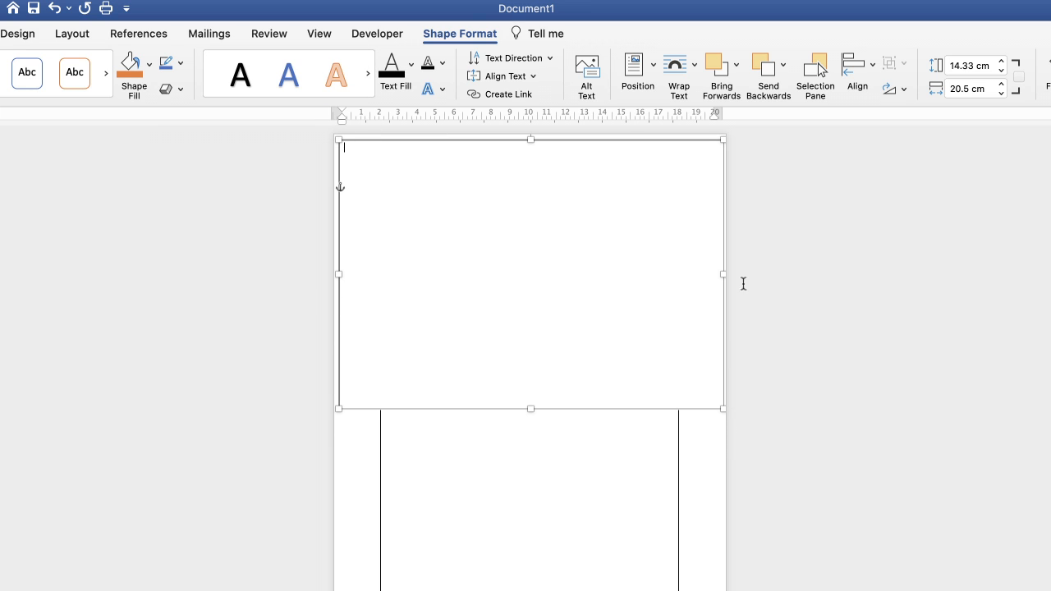
mouse_move(425, 205)
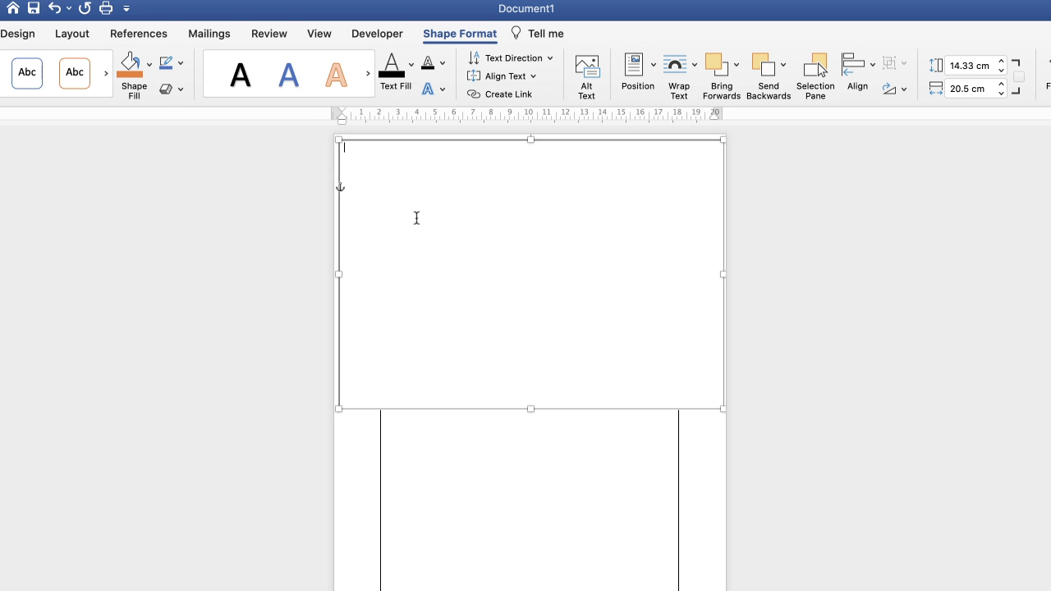
mouse_move(686, 309)
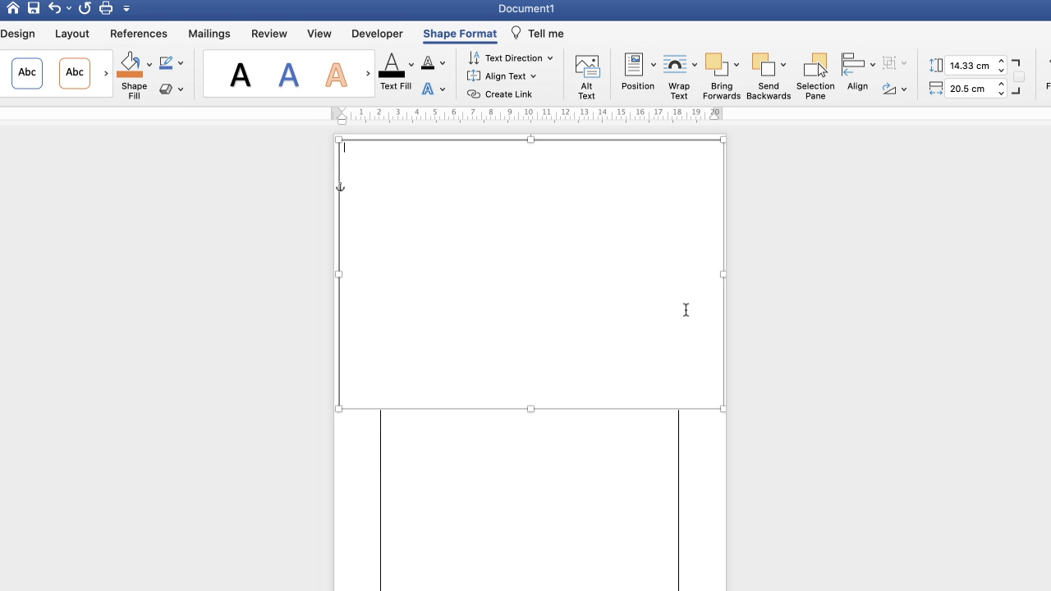
mouse_move(643, 281)
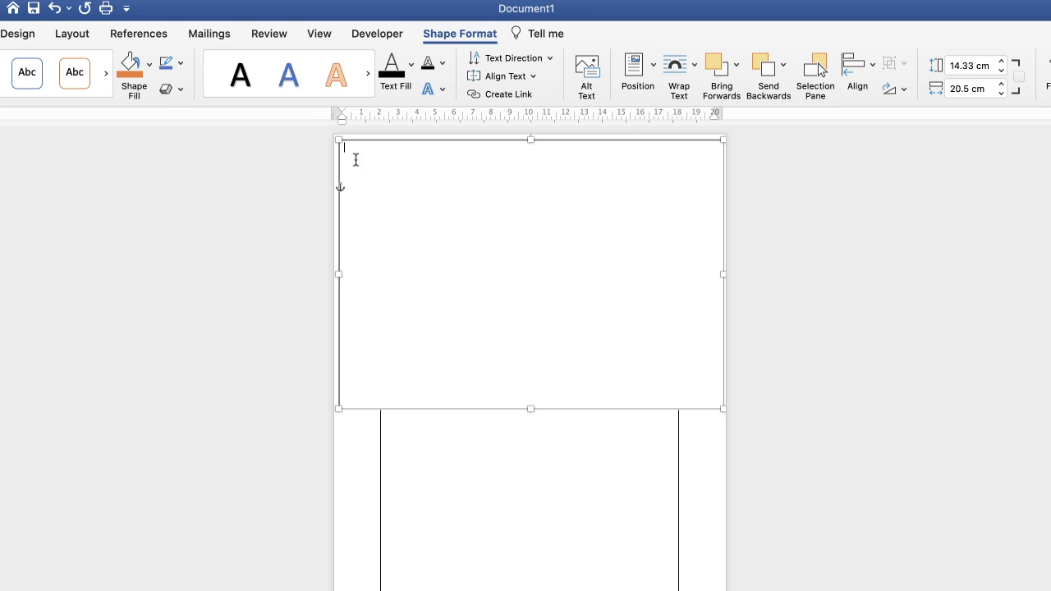
type("kasjdhkfj")
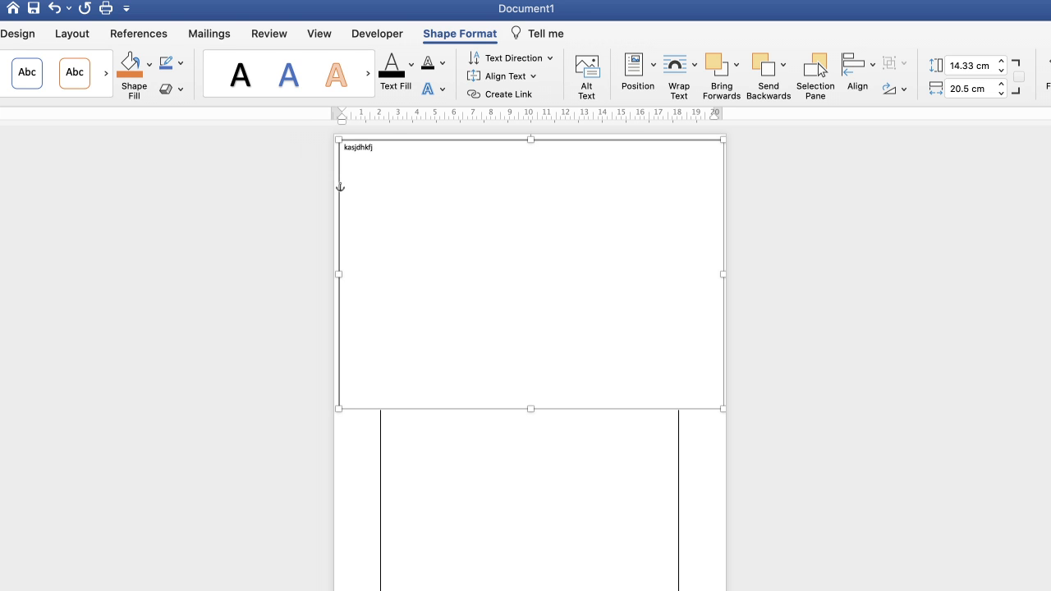
type("ahkfgj")
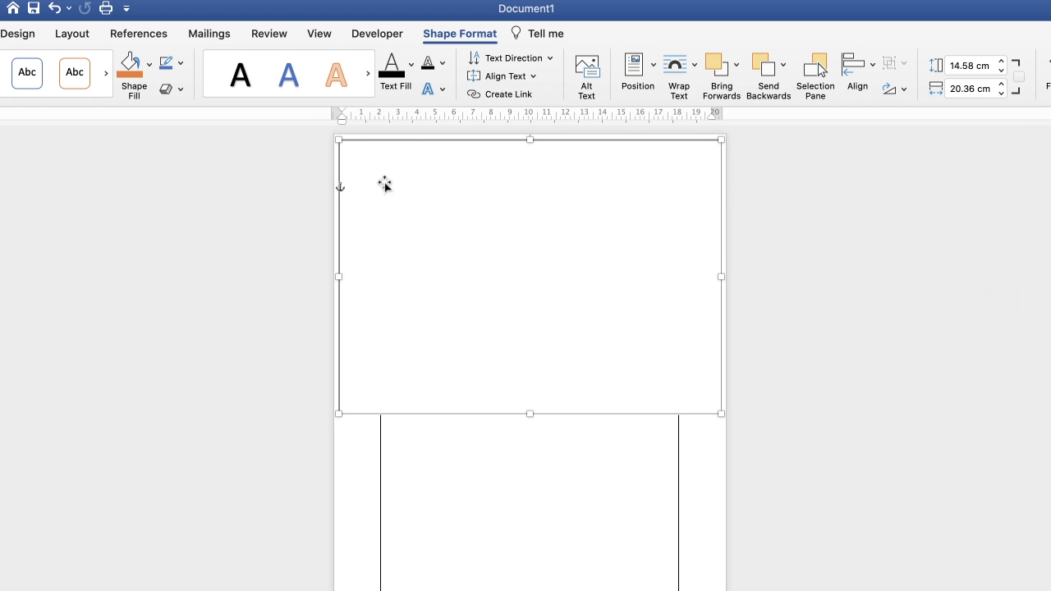
mouse_move(427, 39)
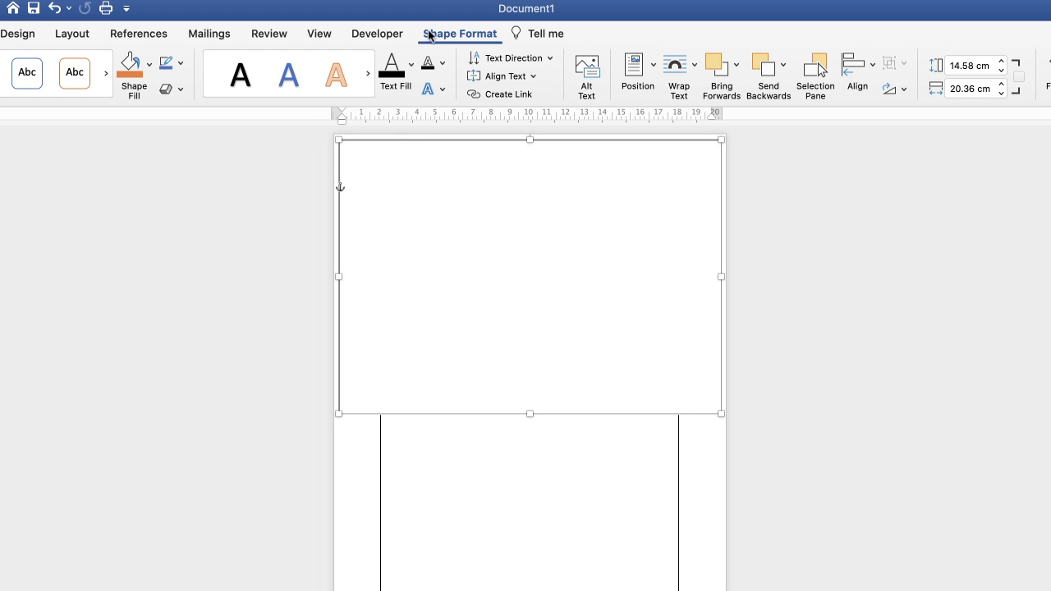
mouse_move(403, 187)
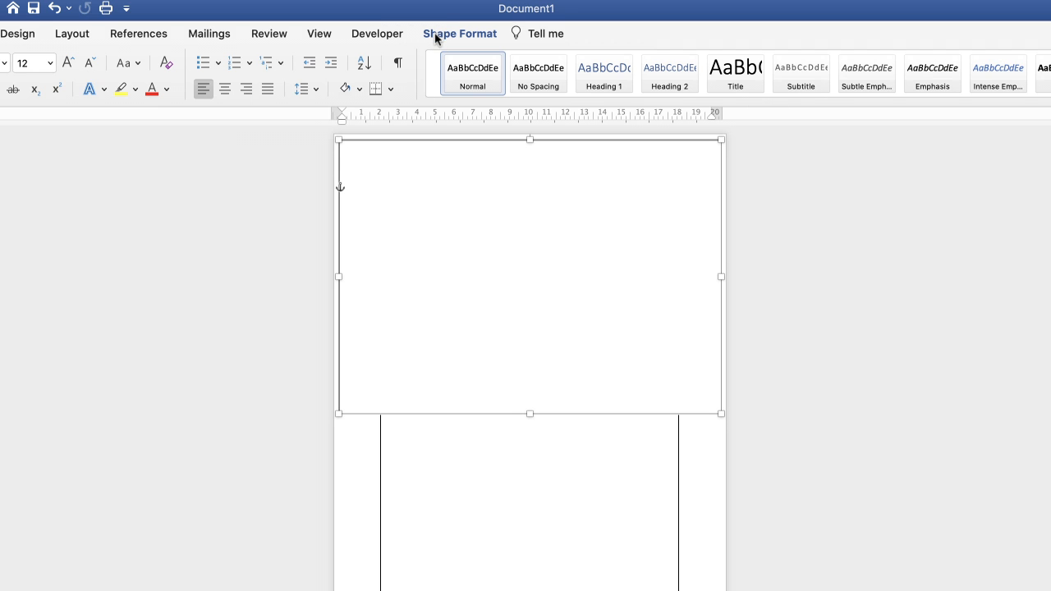
Set the 14.58 × 20.37 cm top text box's Shape Outline to No Outline.
left_click(459, 34)
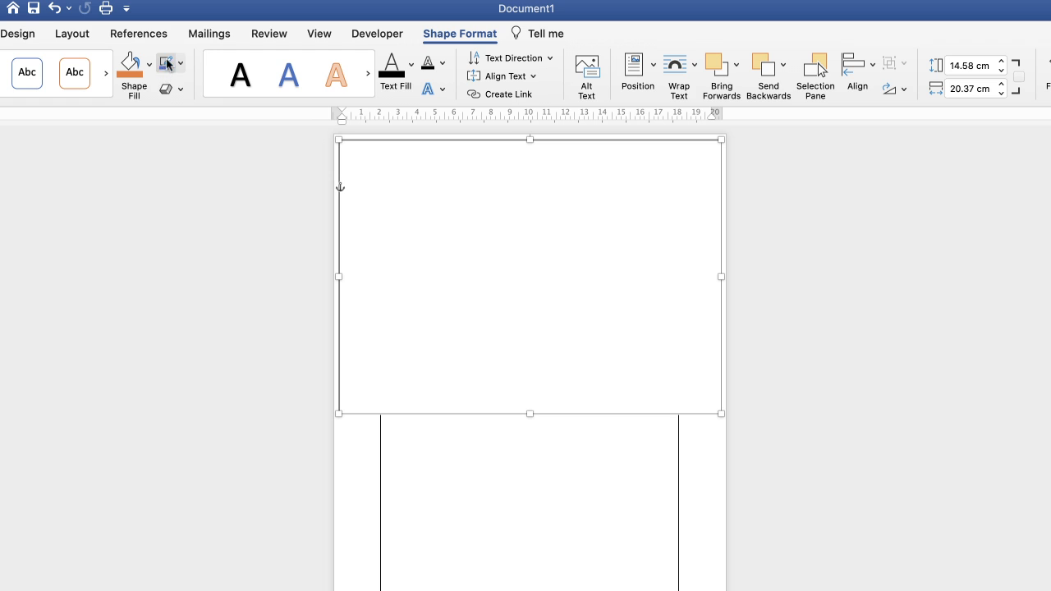
left_click(182, 64)
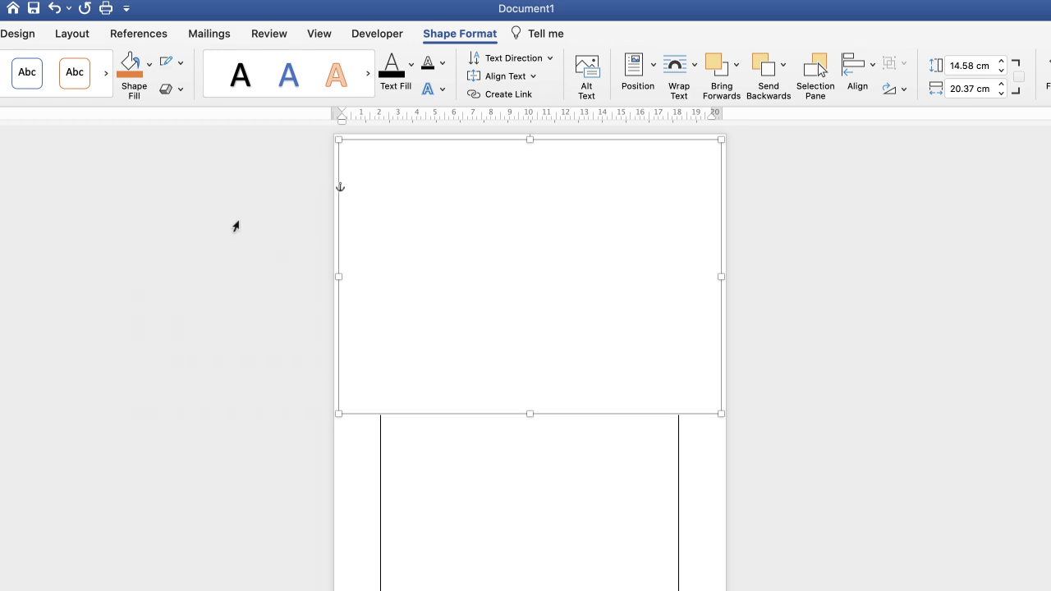
mouse_move(468, 222)
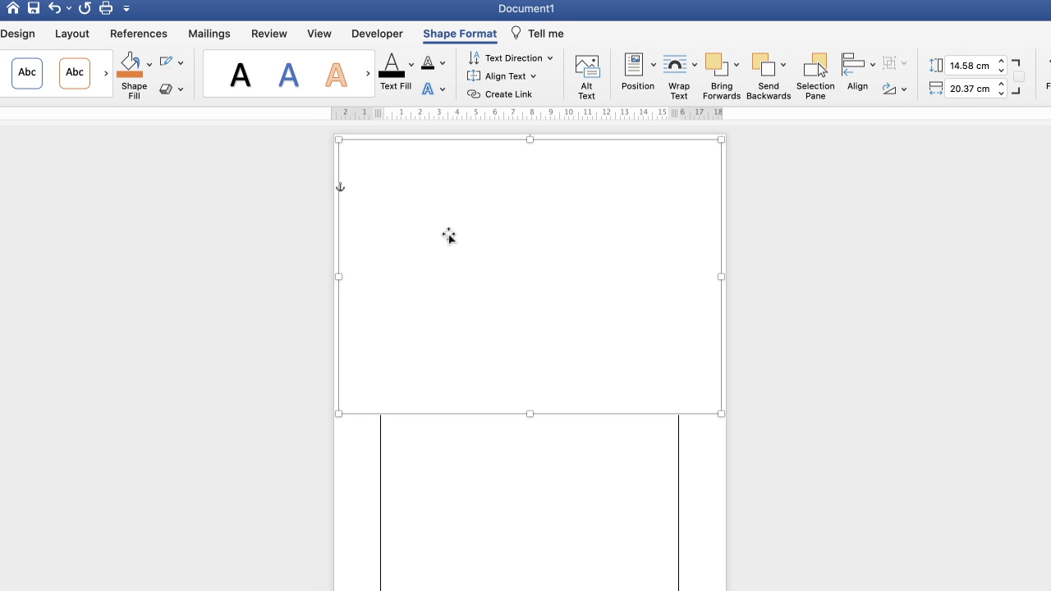
mouse_move(375, 157)
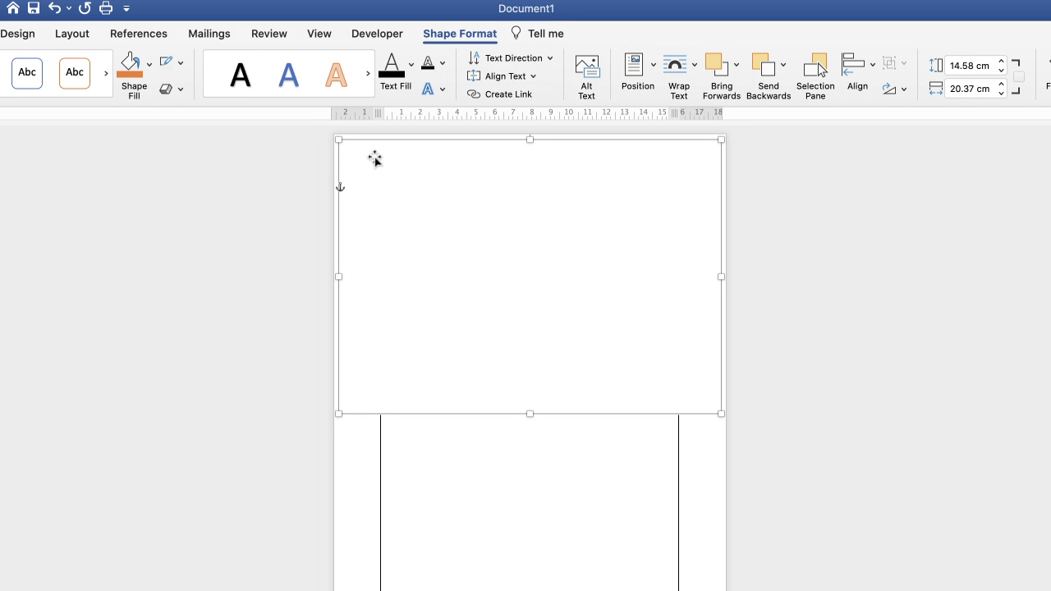
mouse_move(729, 270)
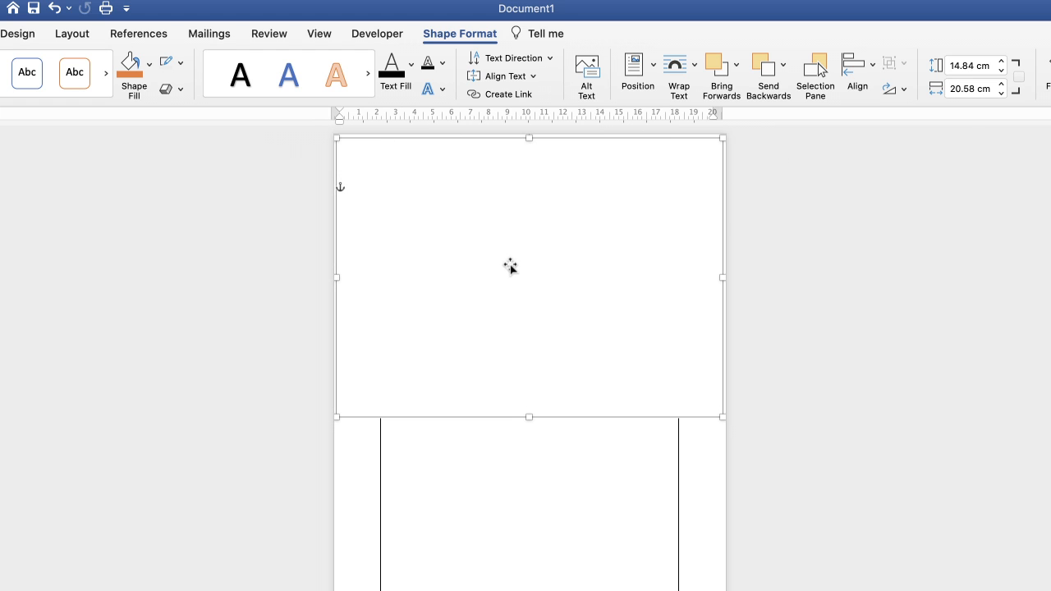
mouse_move(522, 324)
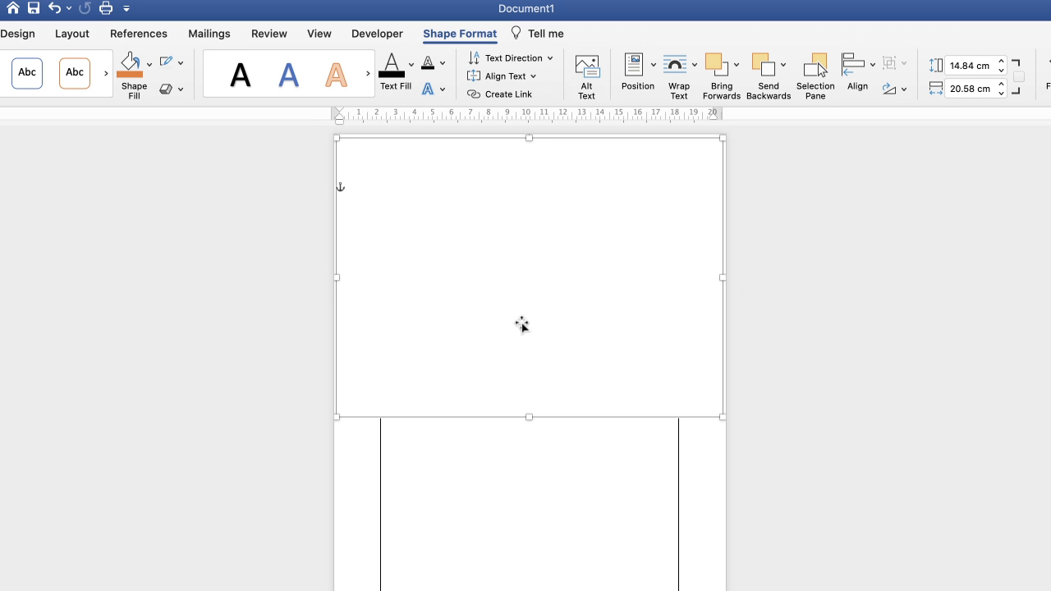
mouse_move(537, 401)
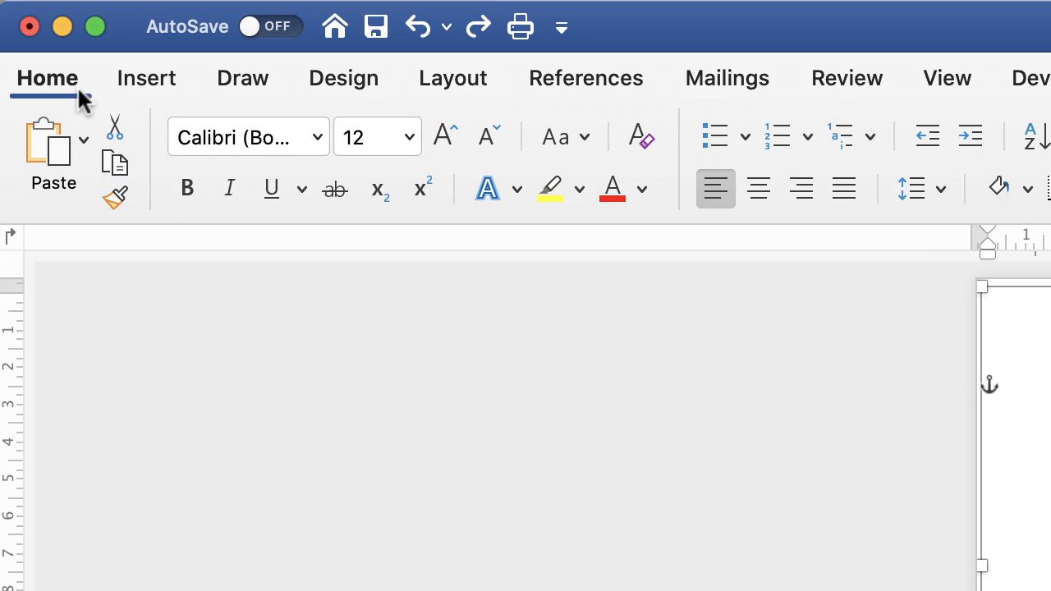
mouse_move(115, 162)
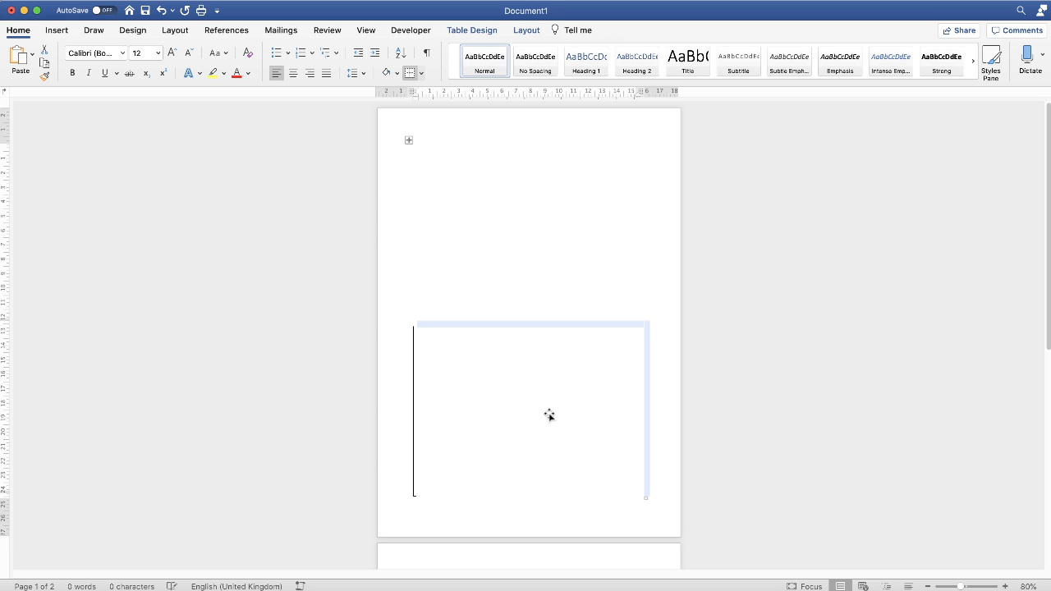
Draw a second text box over the lower half and bring up its formatting options.
left_click_drag(550, 414, 513, 412)
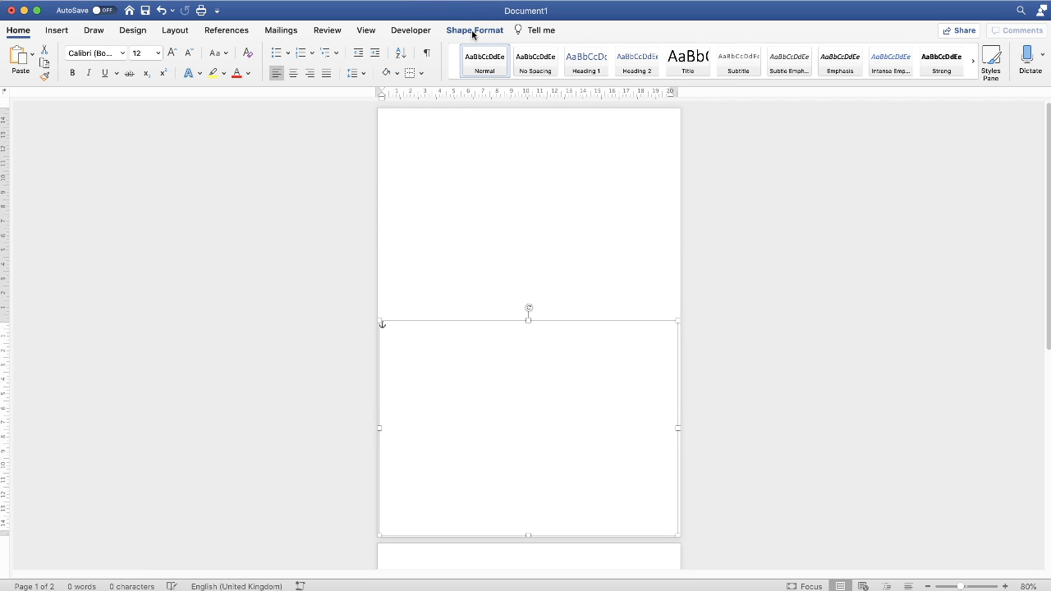
left_click(474, 30)
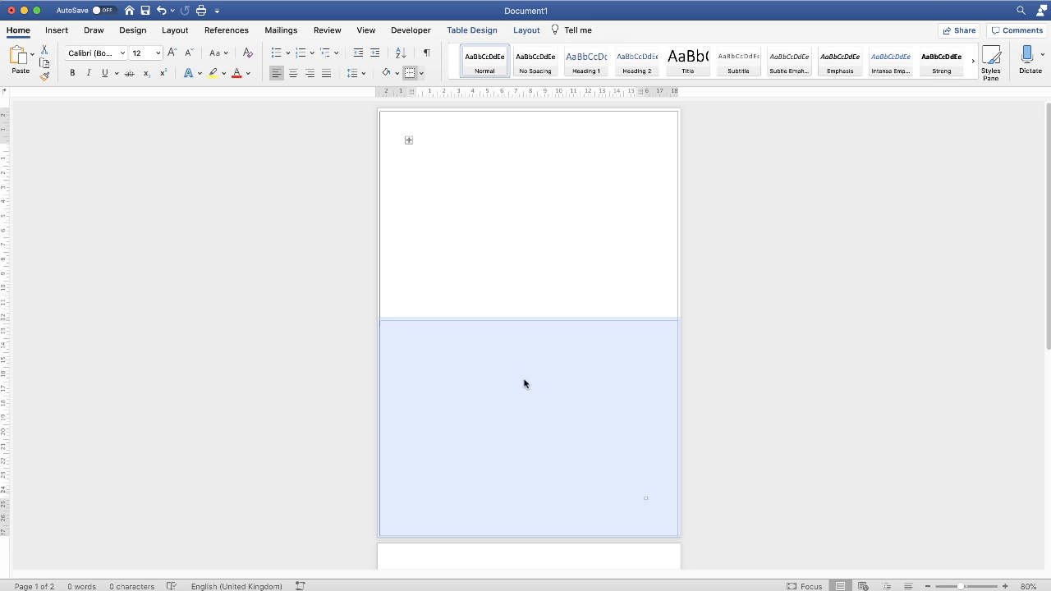
mouse_move(525, 216)
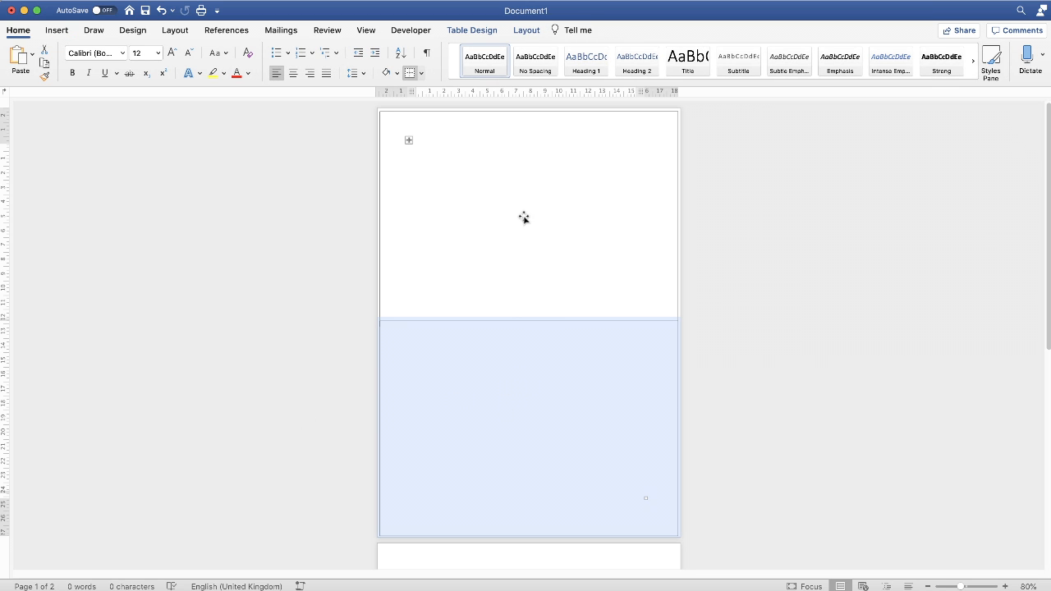
mouse_move(432, 350)
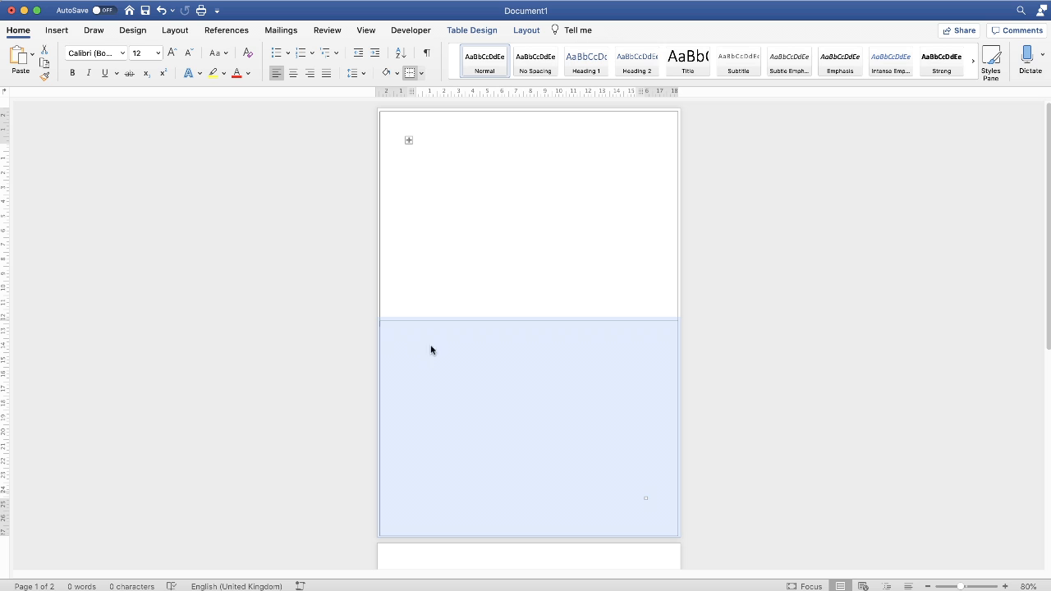
mouse_move(476, 381)
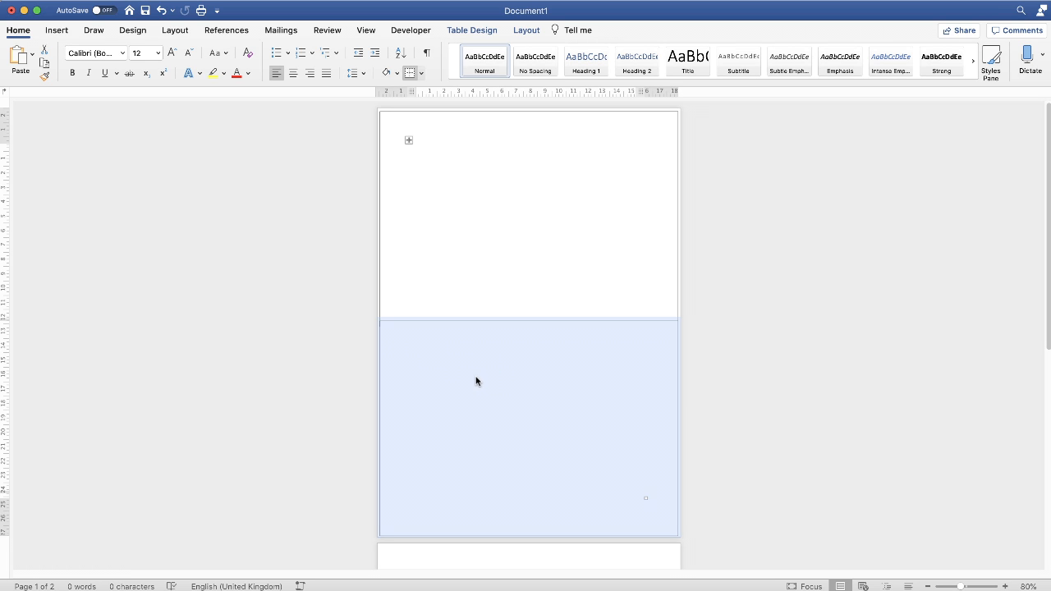
mouse_move(470, 388)
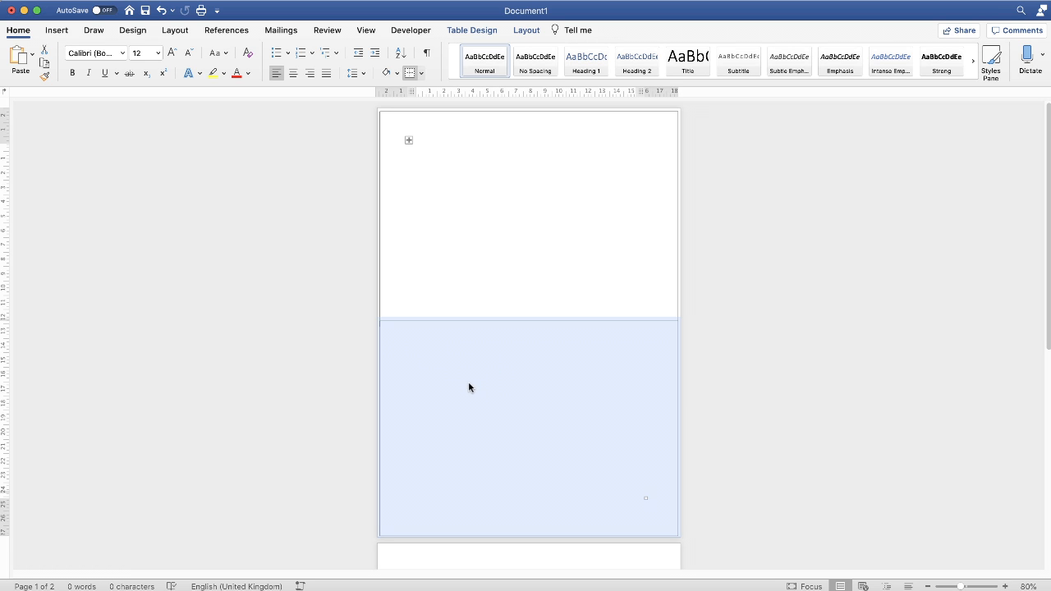
mouse_move(483, 369)
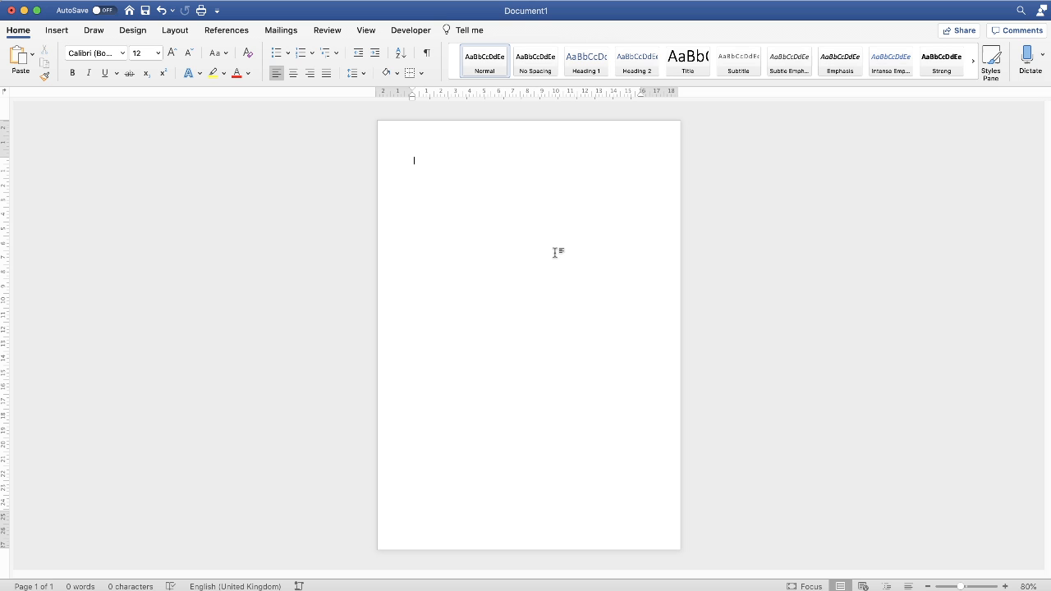
mouse_move(212, 156)
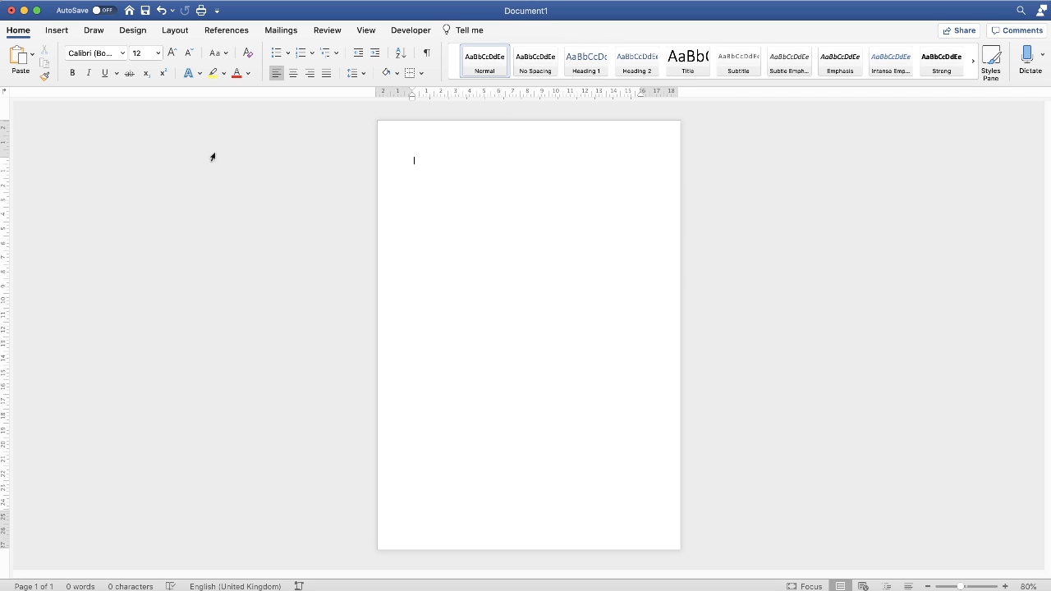
Switch the page to landscape orientation and enter =rand for sample text.
left_click(174, 31)
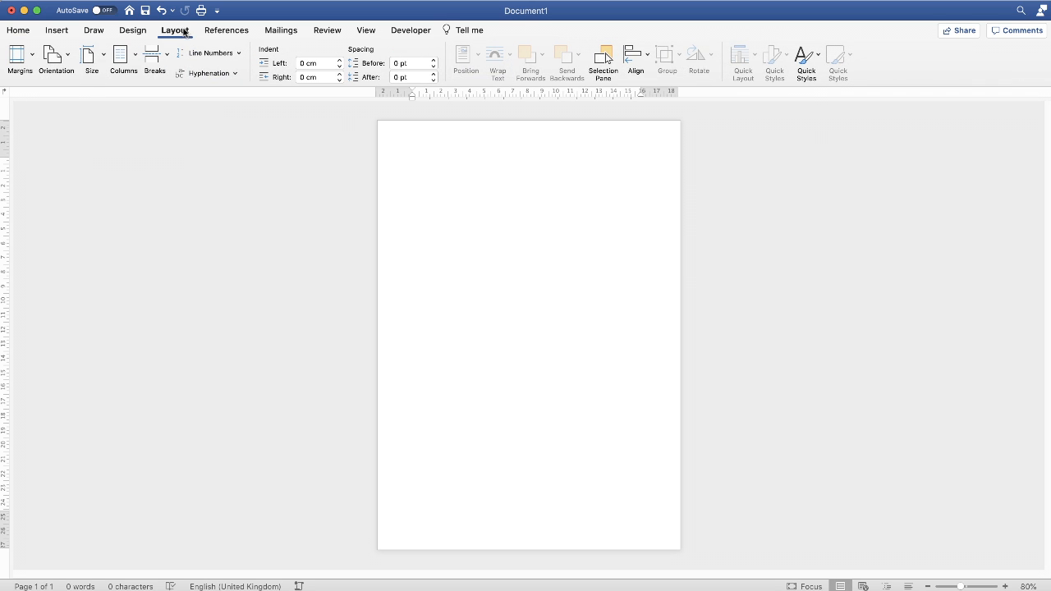
left_click(56, 61)
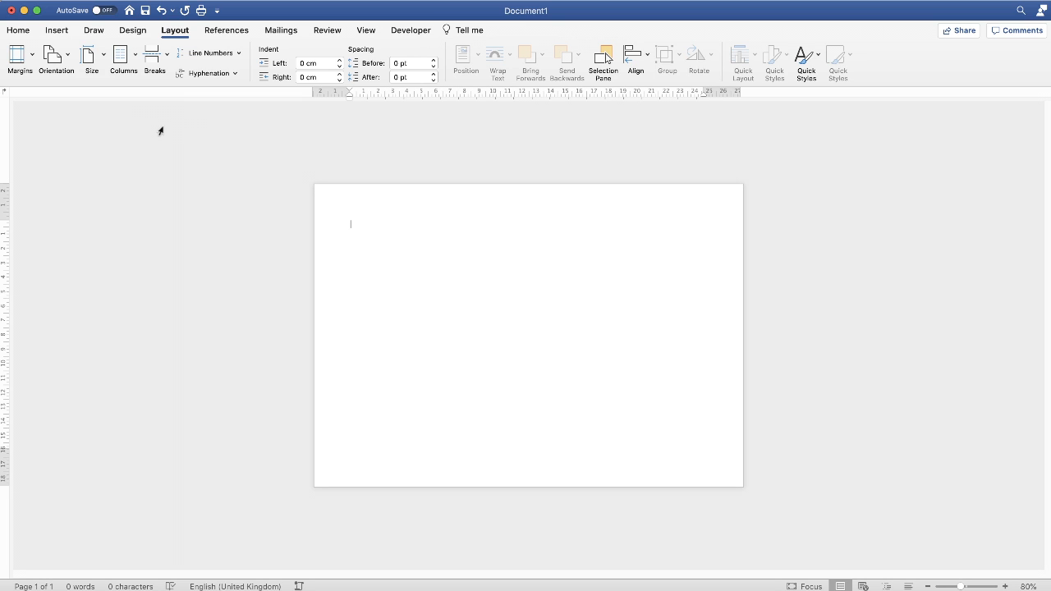
type("=rand")
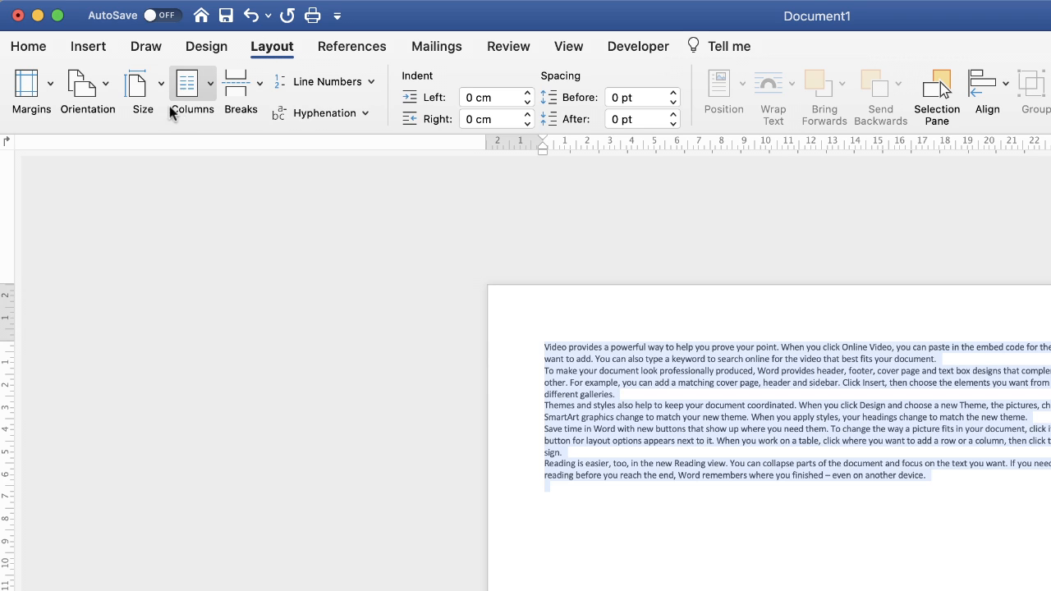
Show the Columns choices for the selected sample text.
left_click(191, 90)
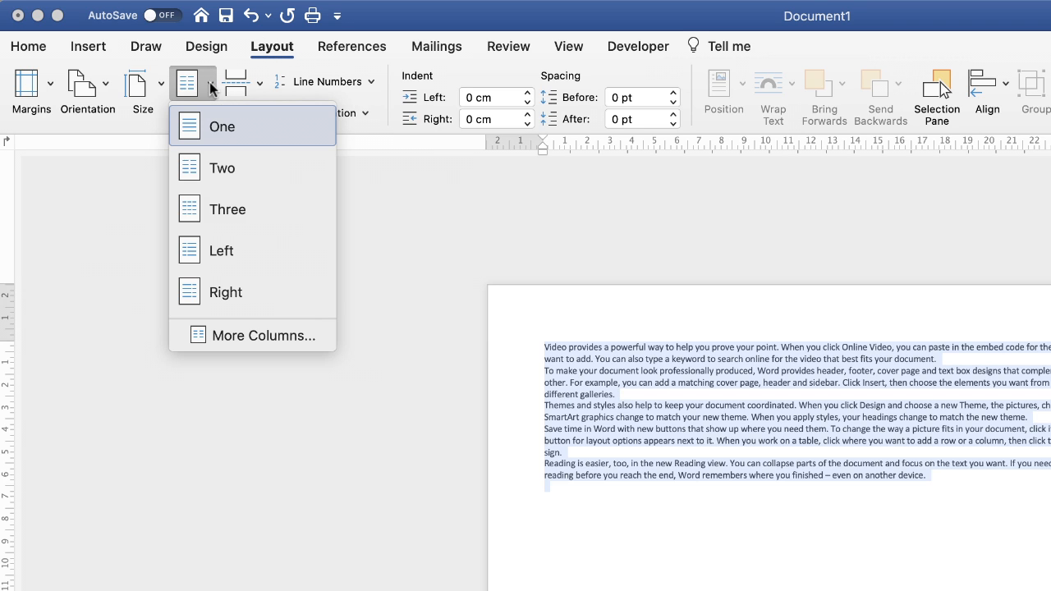
mouse_move(228, 167)
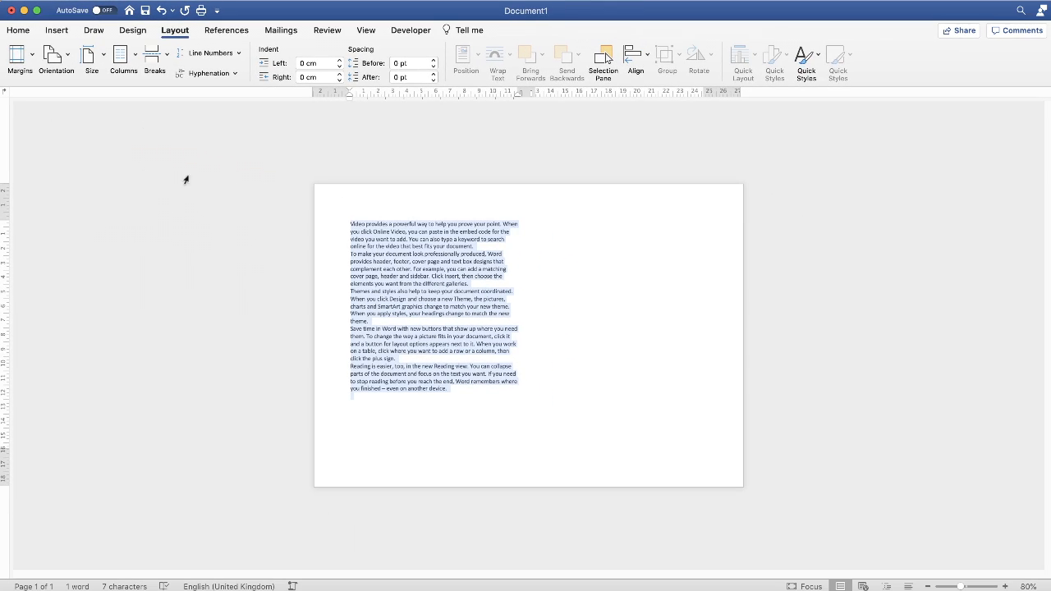
mouse_move(447, 409)
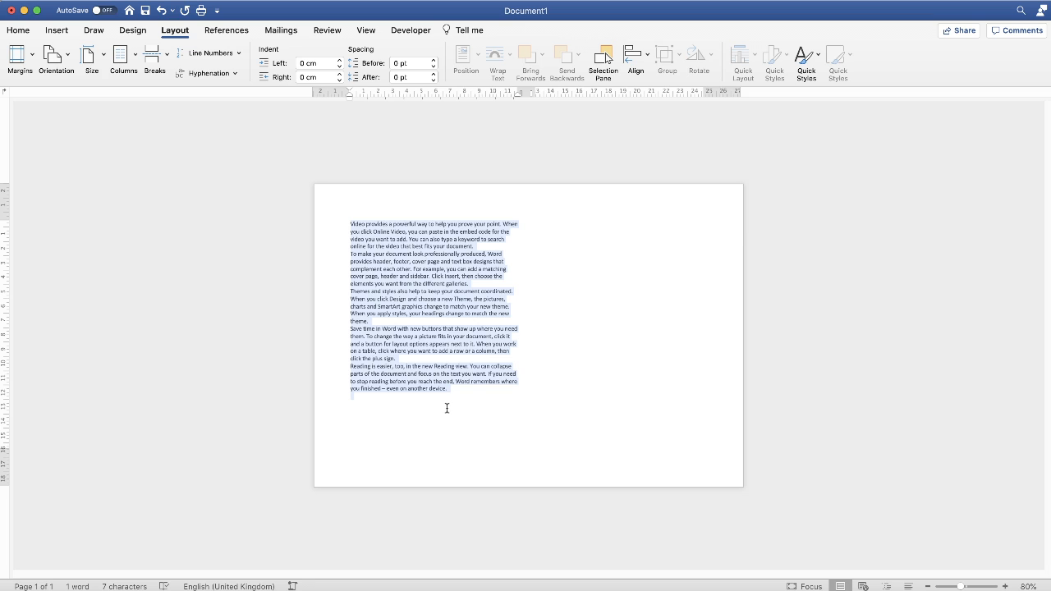